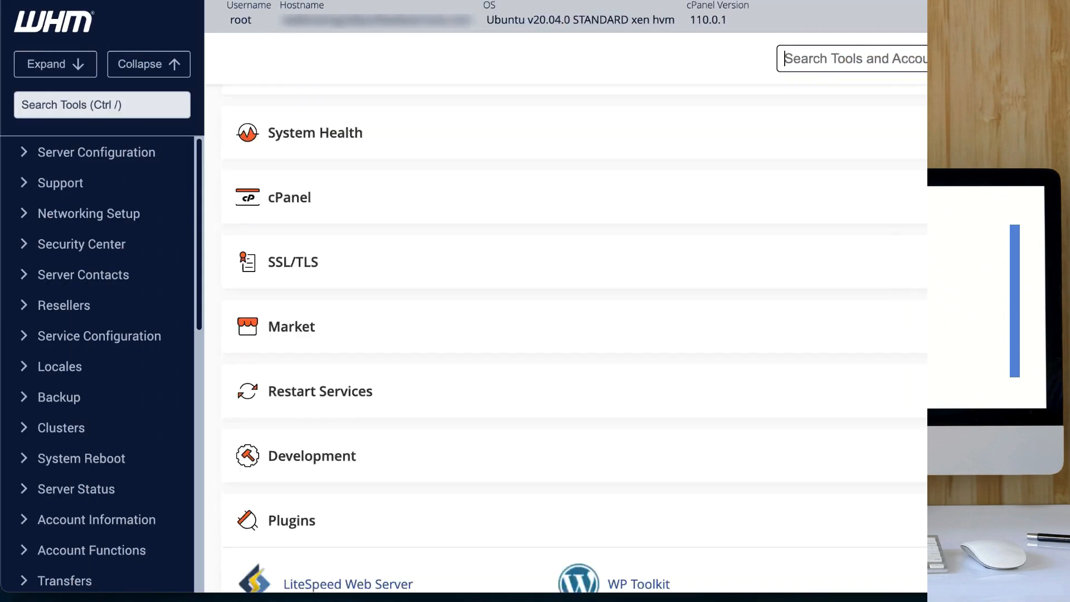
- Change the LiteSpeed port offset from 0 to 3000 and acknowledge the saved setting
scroll(down, 3)
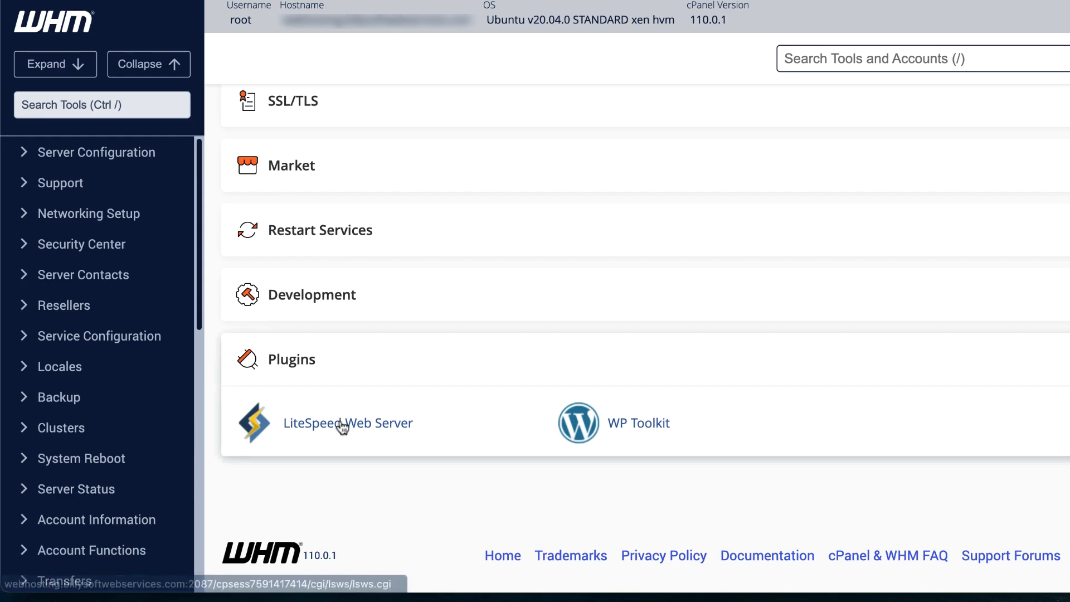
click(348, 422)
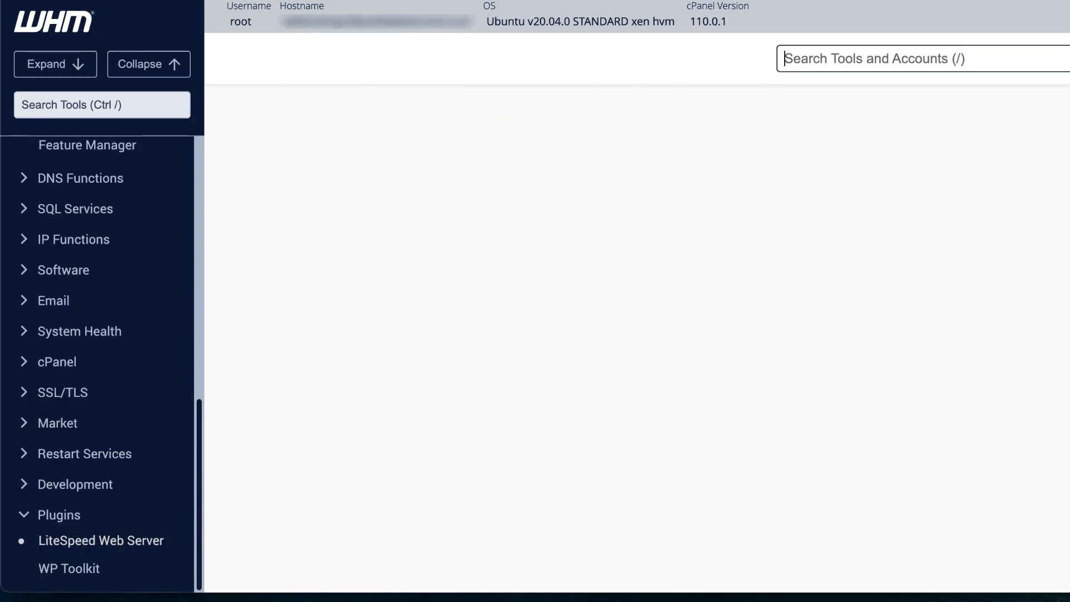
click(102, 540)
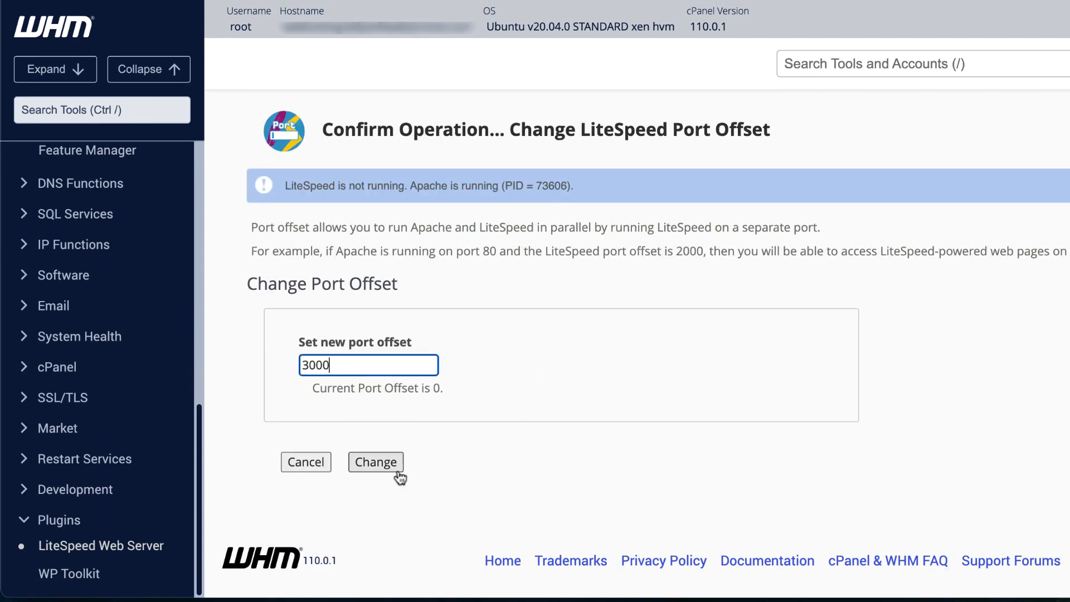
click(376, 462)
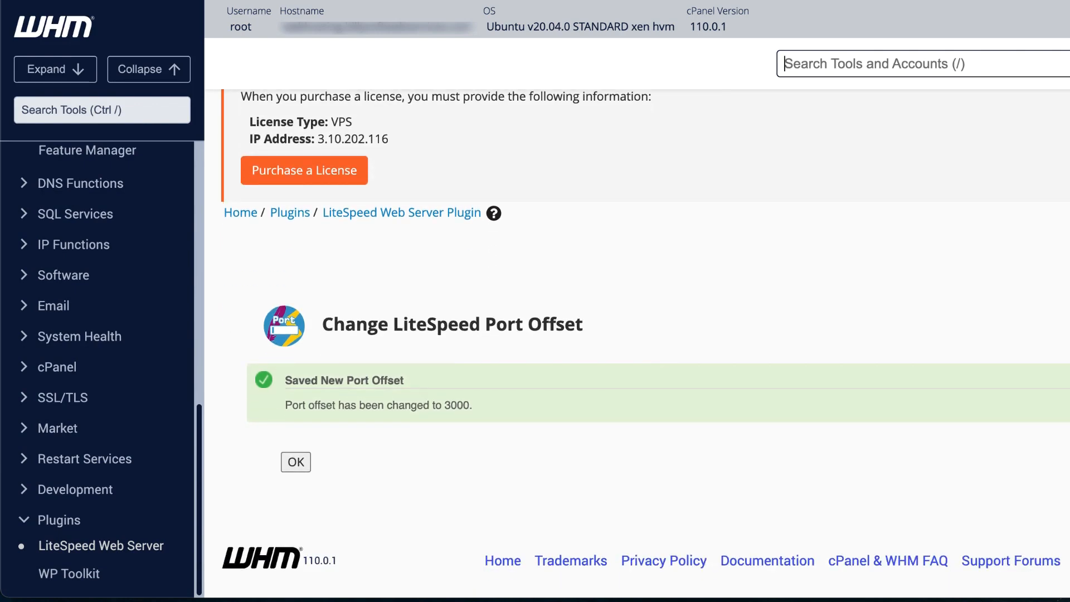
click(296, 461)
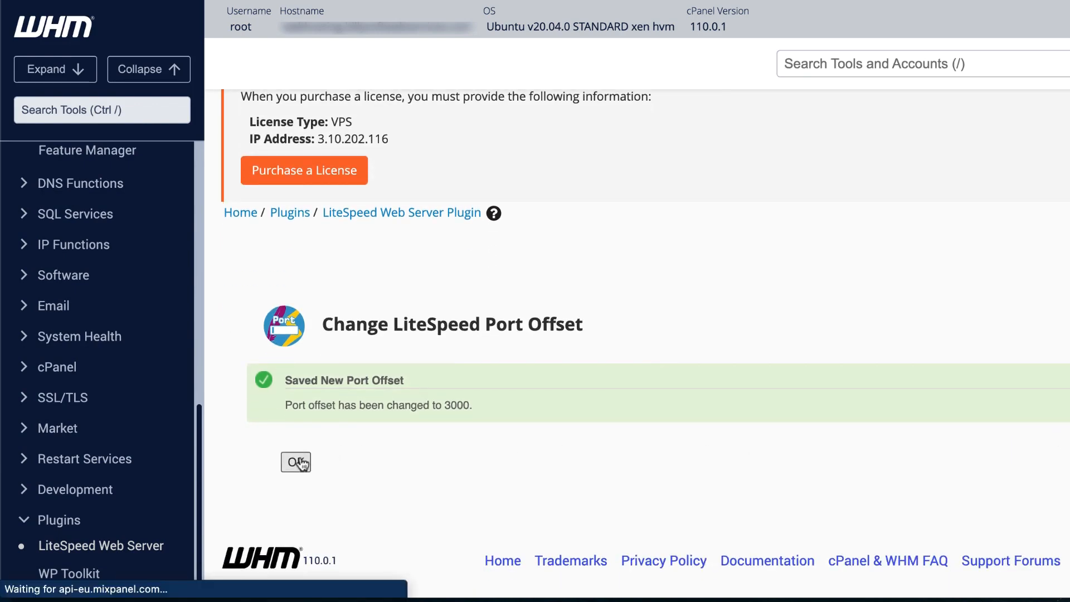
- Gracefully restart LiteSpeed from the plugin overview so it runs alongside Apache
click(294, 461)
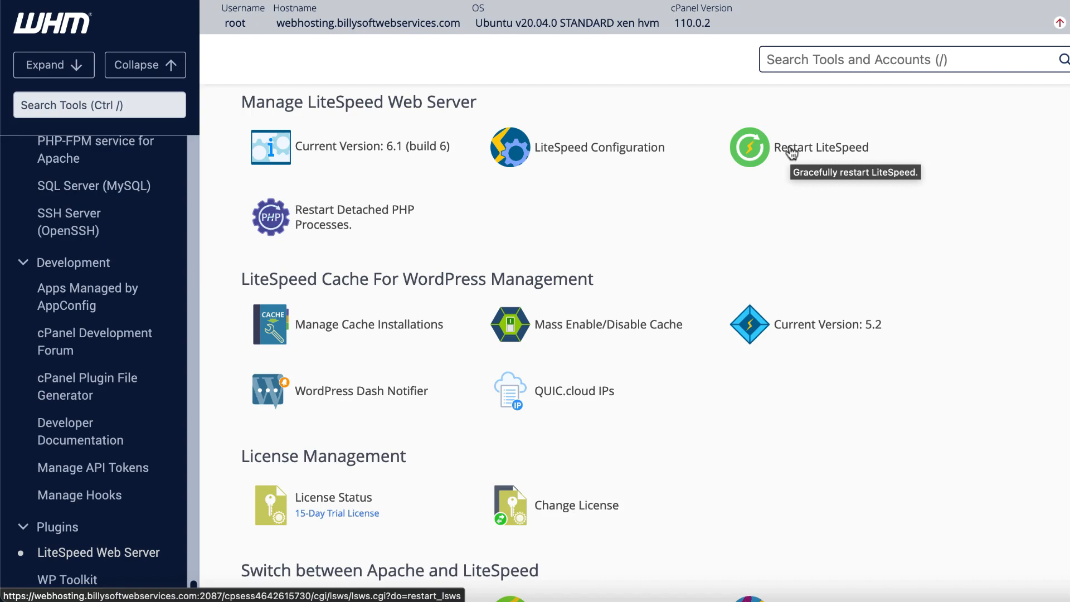
click(748, 147)
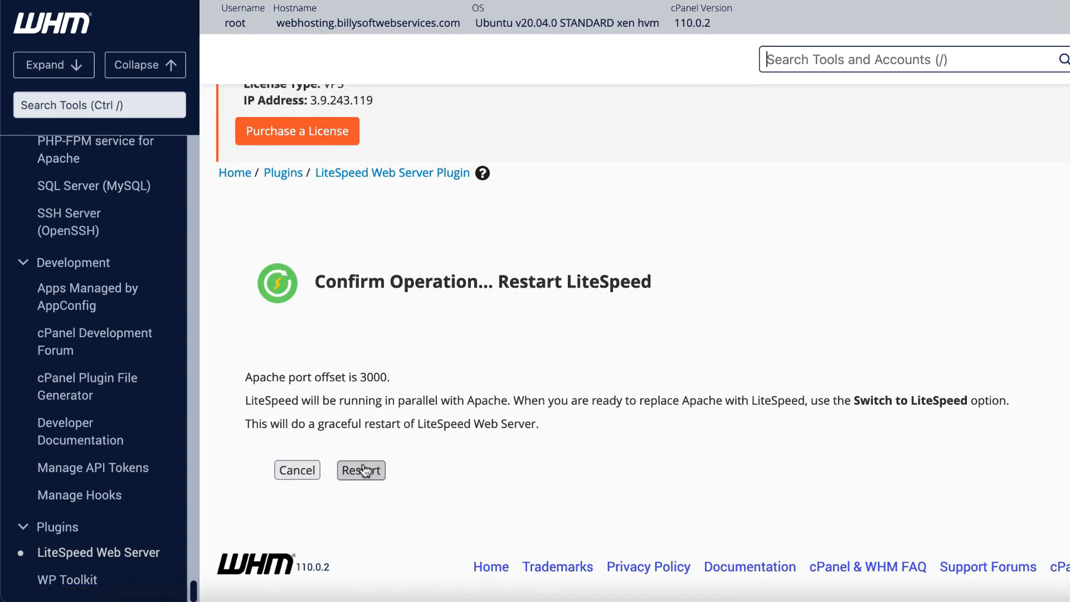
click(361, 471)
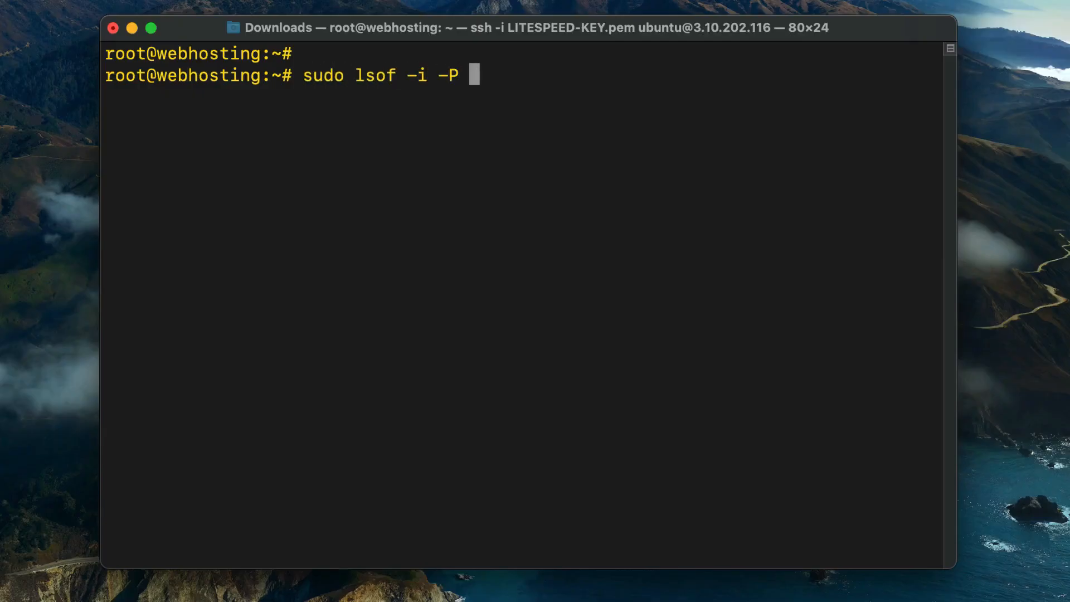
- Run sudo lsof -i -P -n filtered for litespeed, then for httpd, to see listening ports
text(-n | grep litesp)
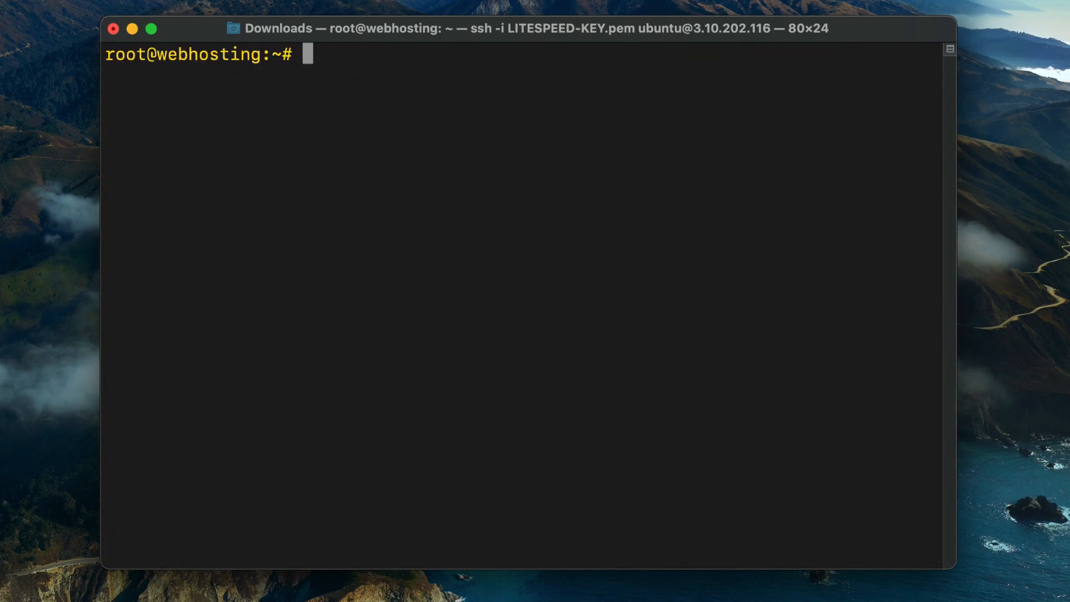
text(sudo lsof -i -P -n | grep litesp)
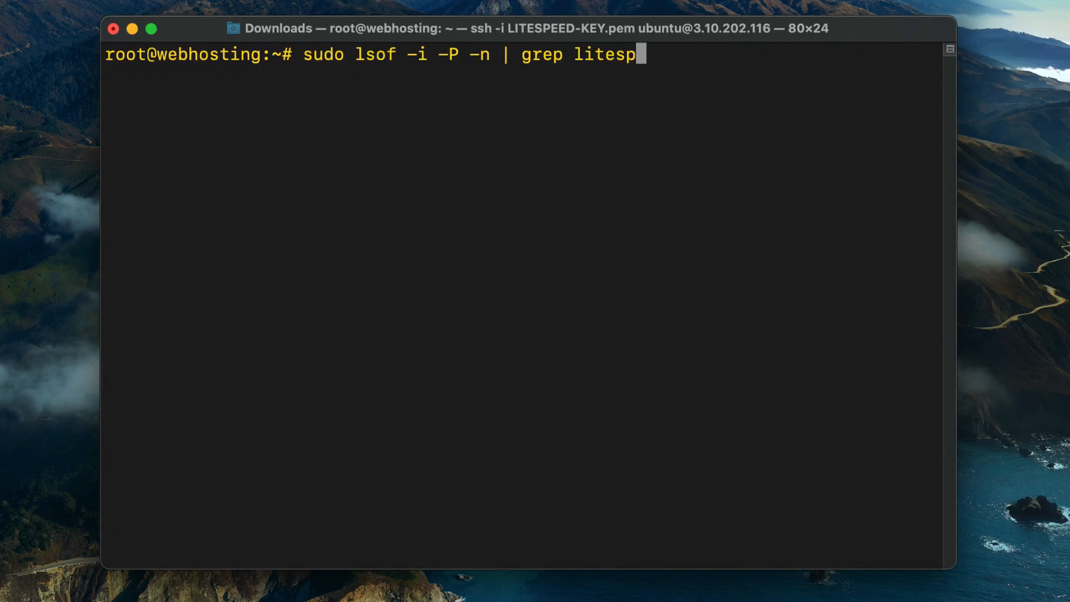
text(httpd)
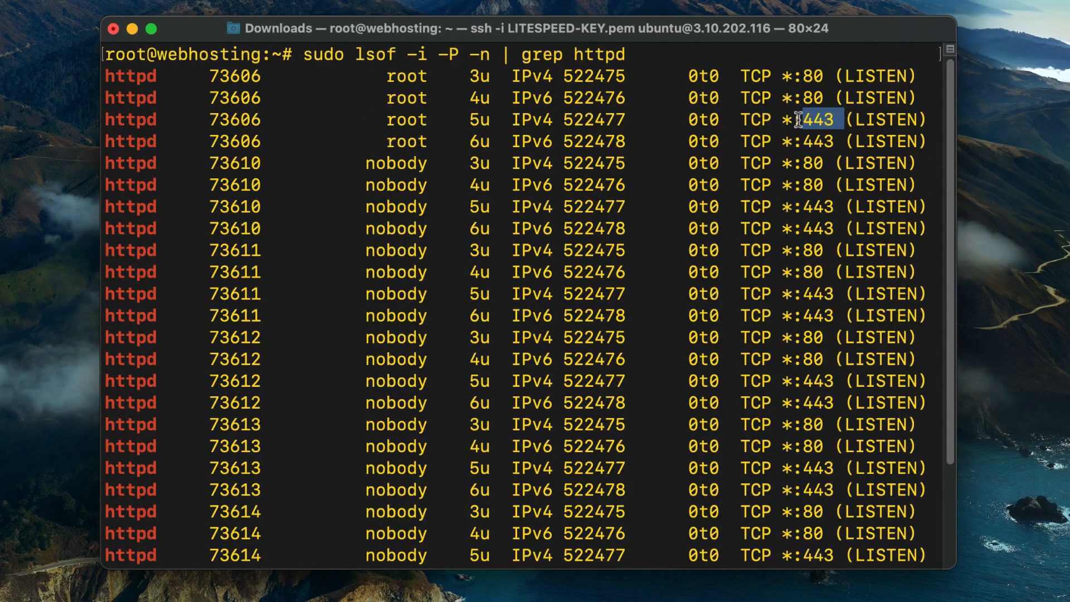
scroll(down, 3)
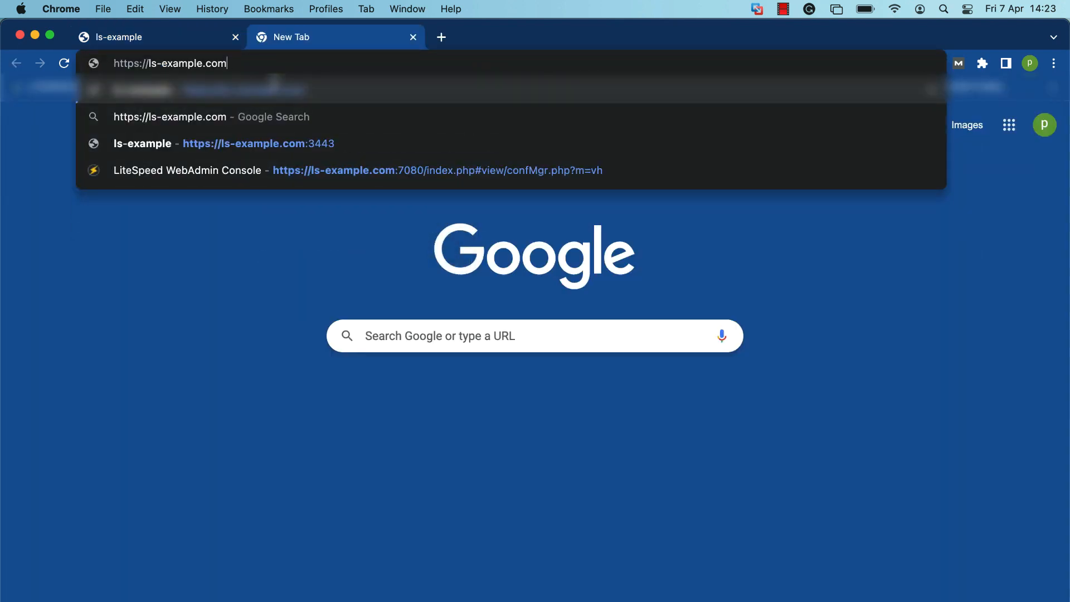
text(:3443)
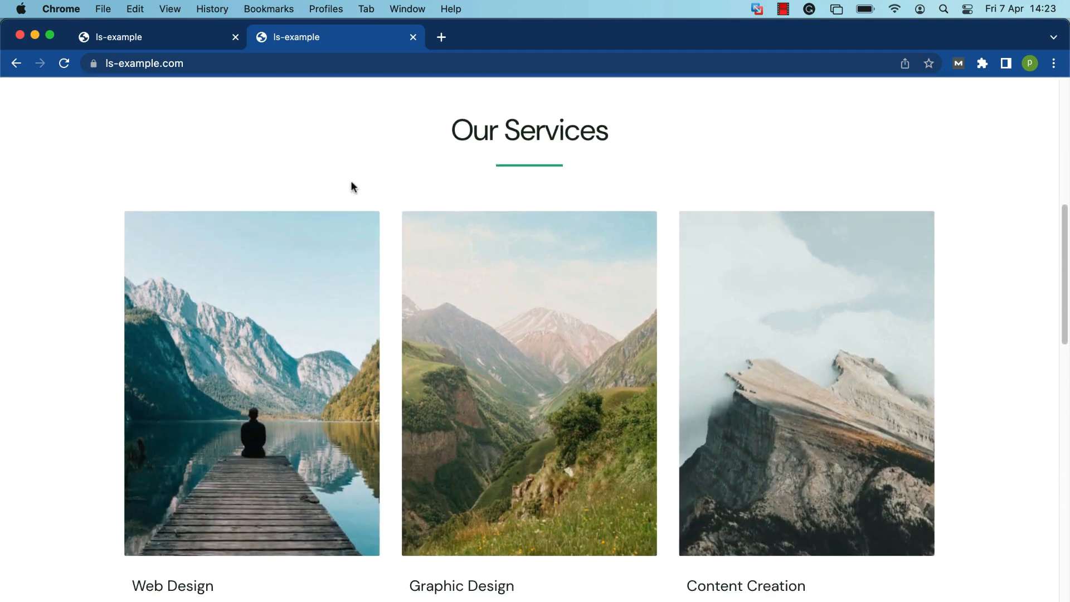
scroll(down, 3)
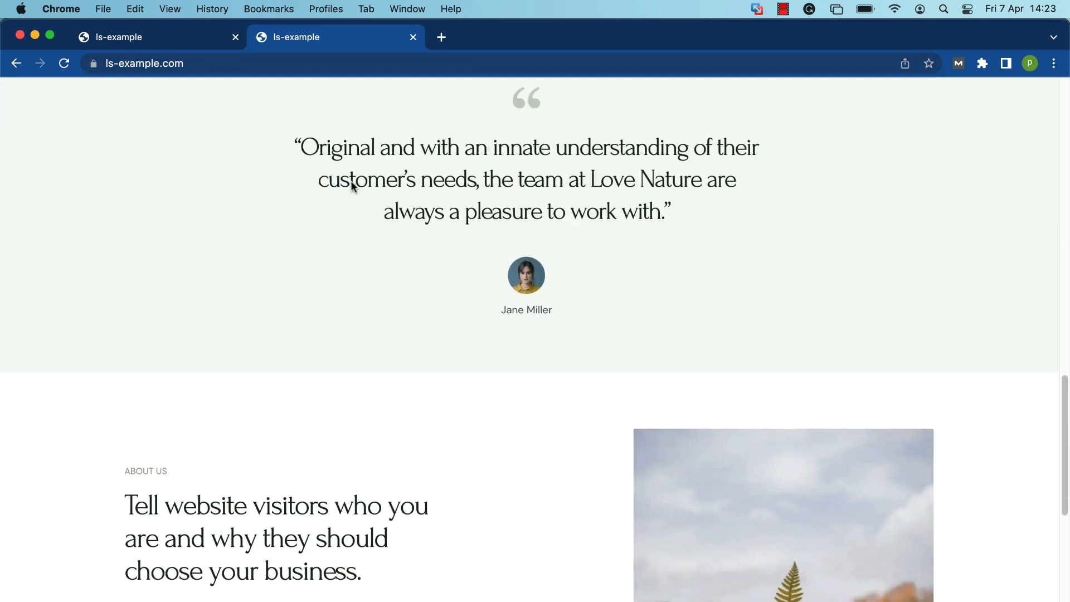
scroll(down, 3)
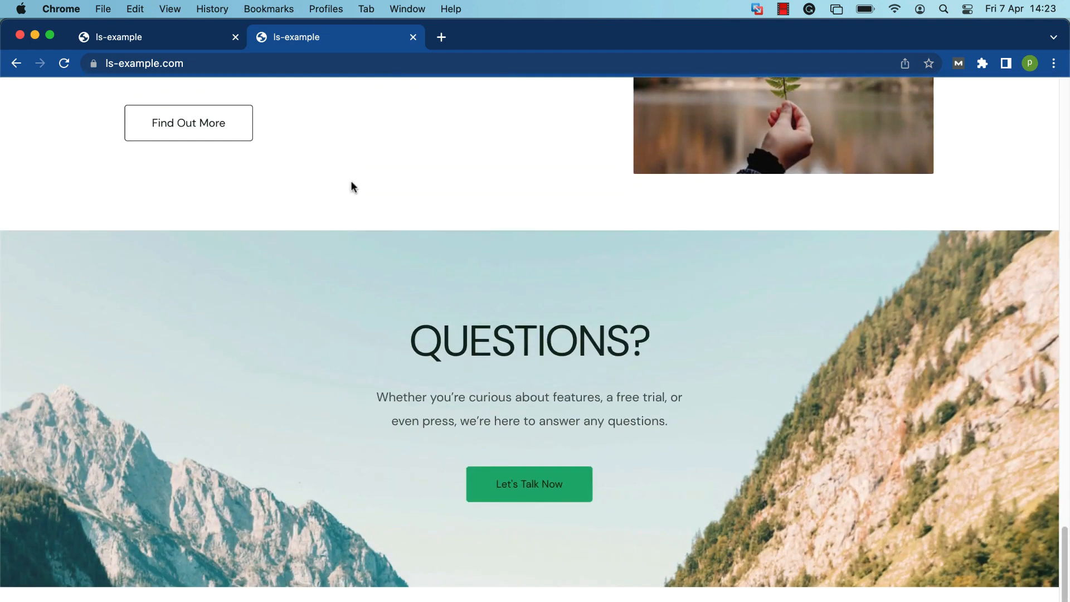
scroll(up, 3)
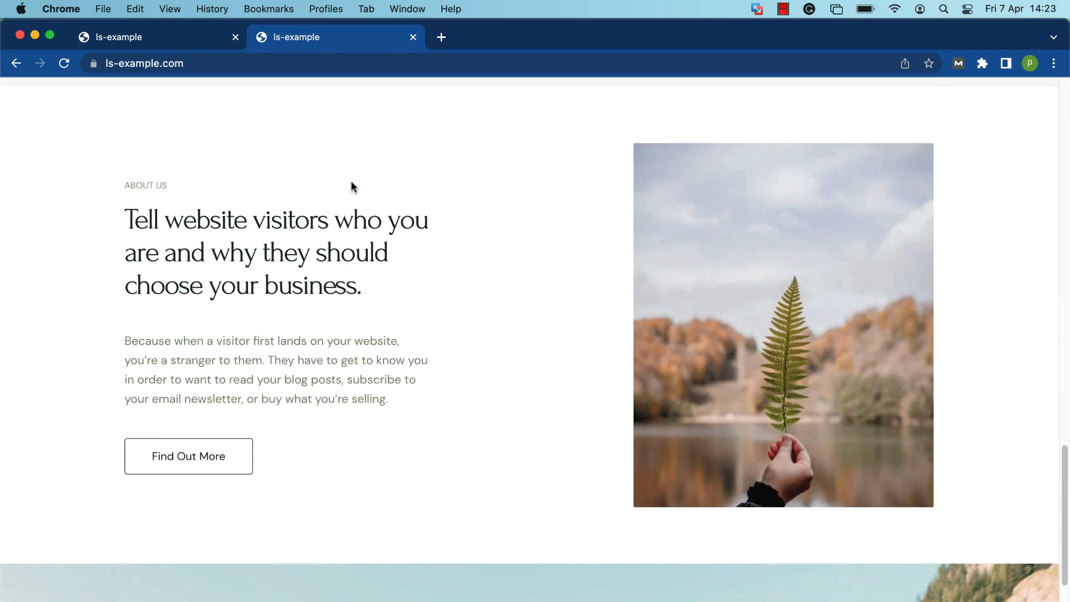
scroll(down, 3)
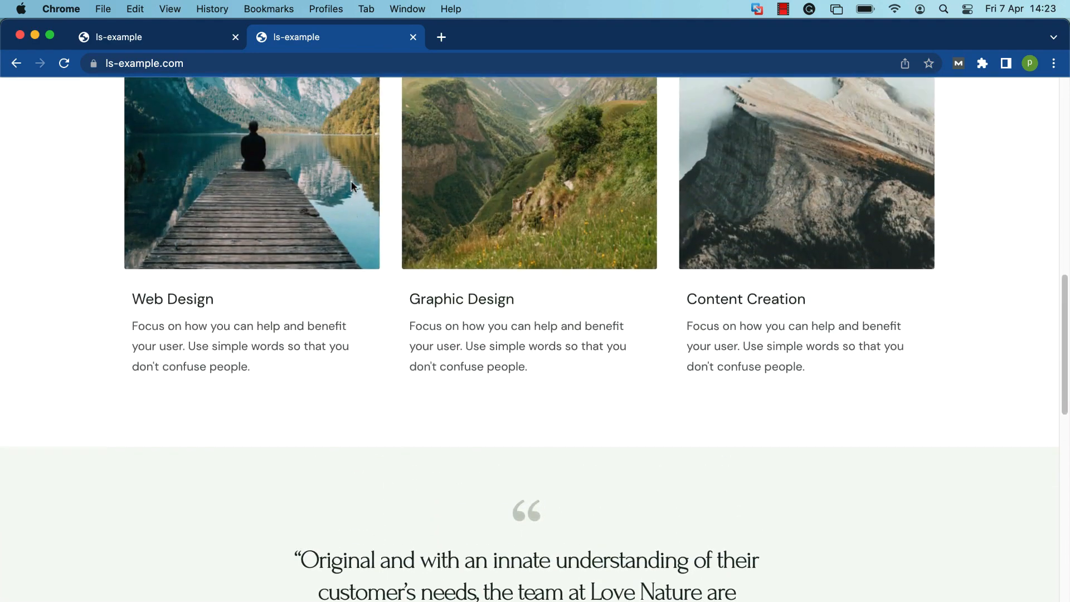
scroll(up, 3)
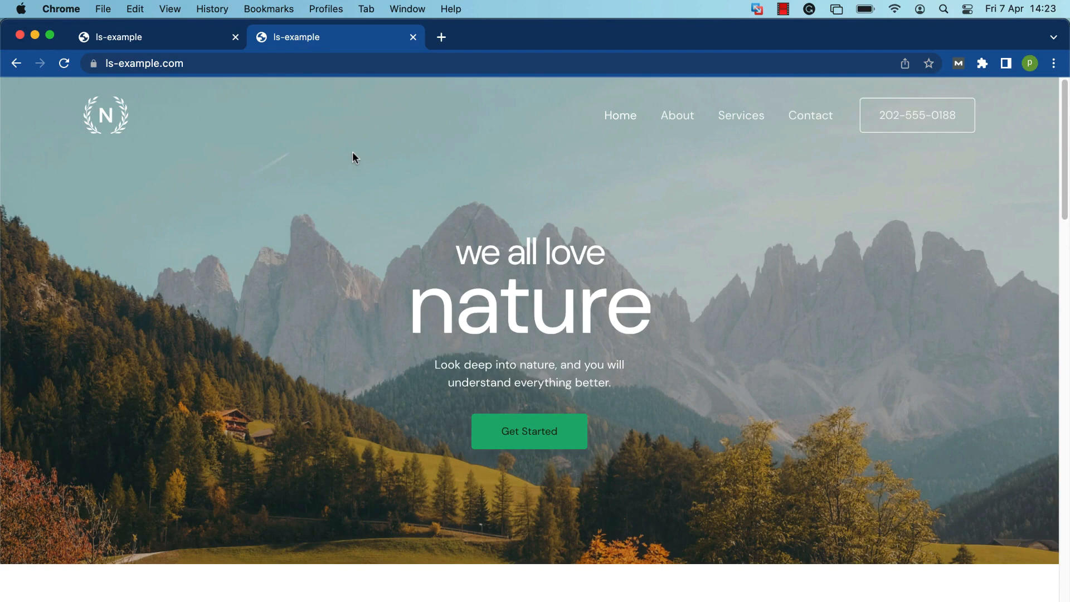
mouse_move(905, 277)
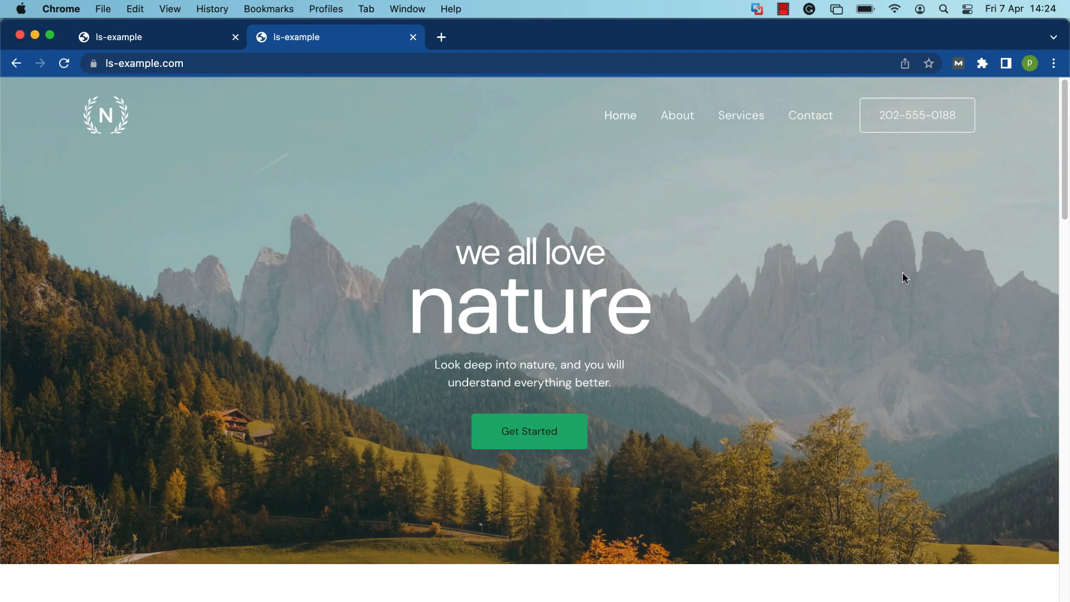
- Bring up Chrome DevTools beside the page and show the Network requests panel
click(1053, 62)
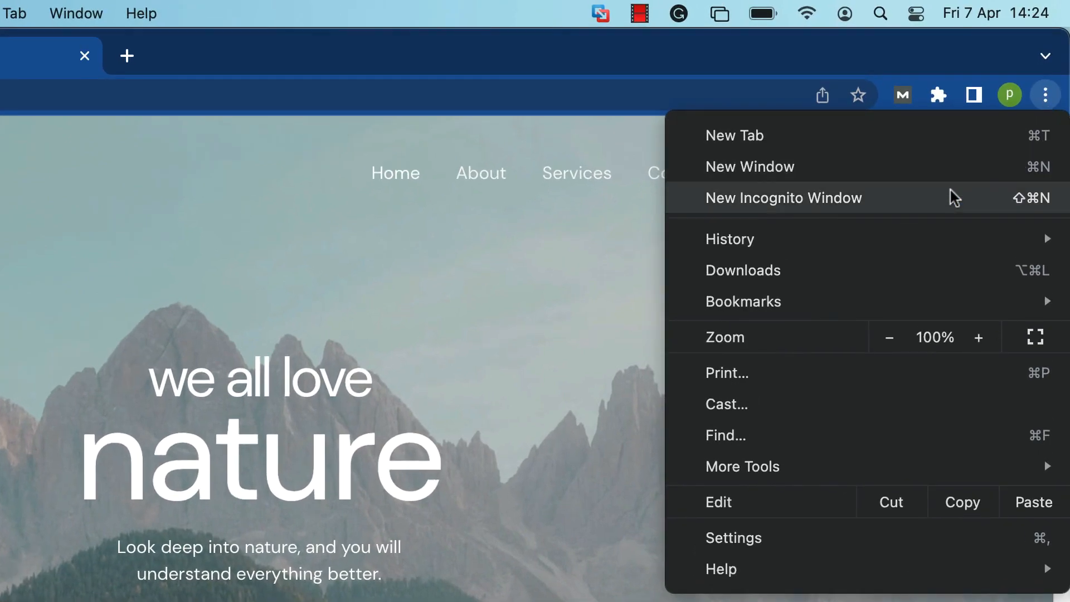
click(742, 466)
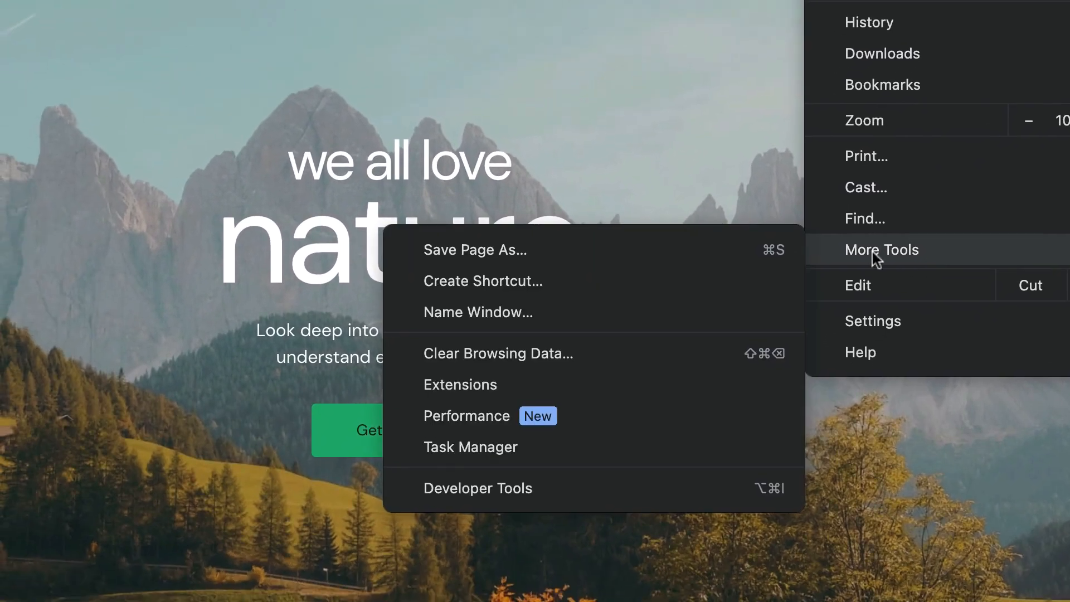
click(477, 488)
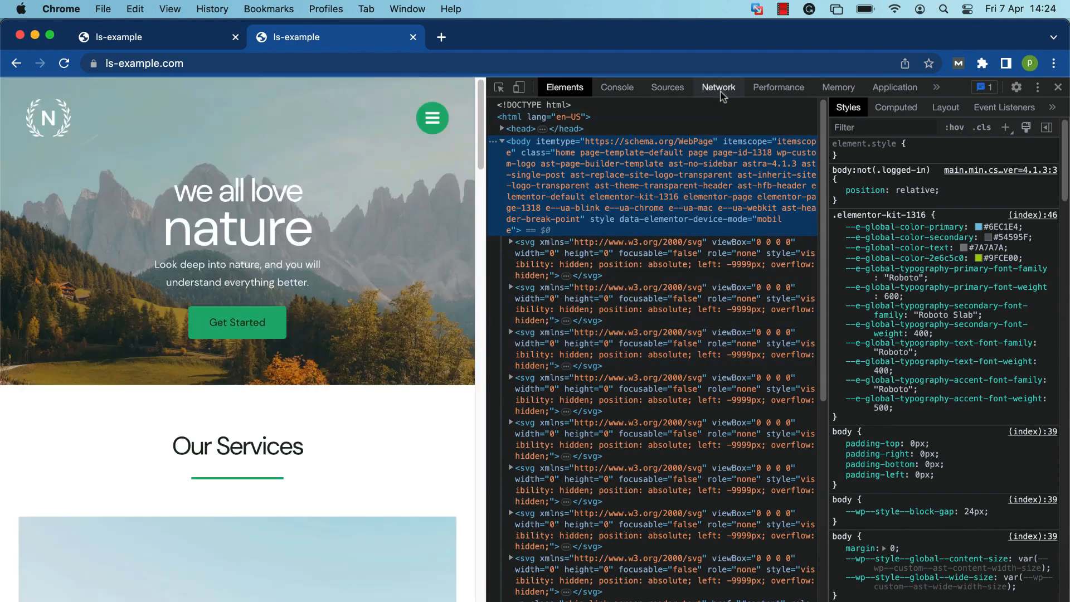
click(717, 87)
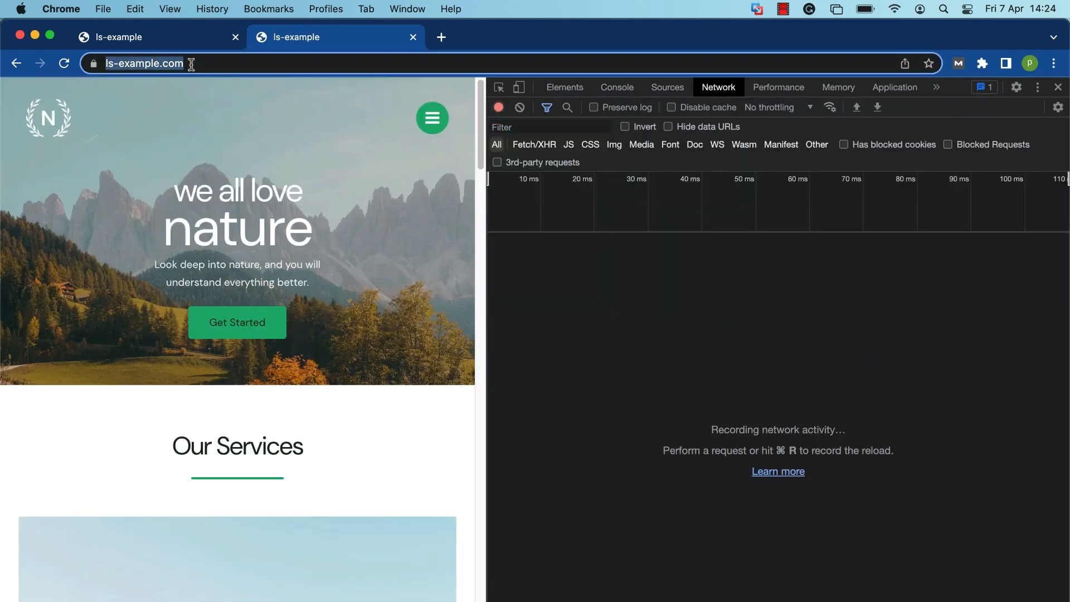
text(https://ls-example.com:3443)
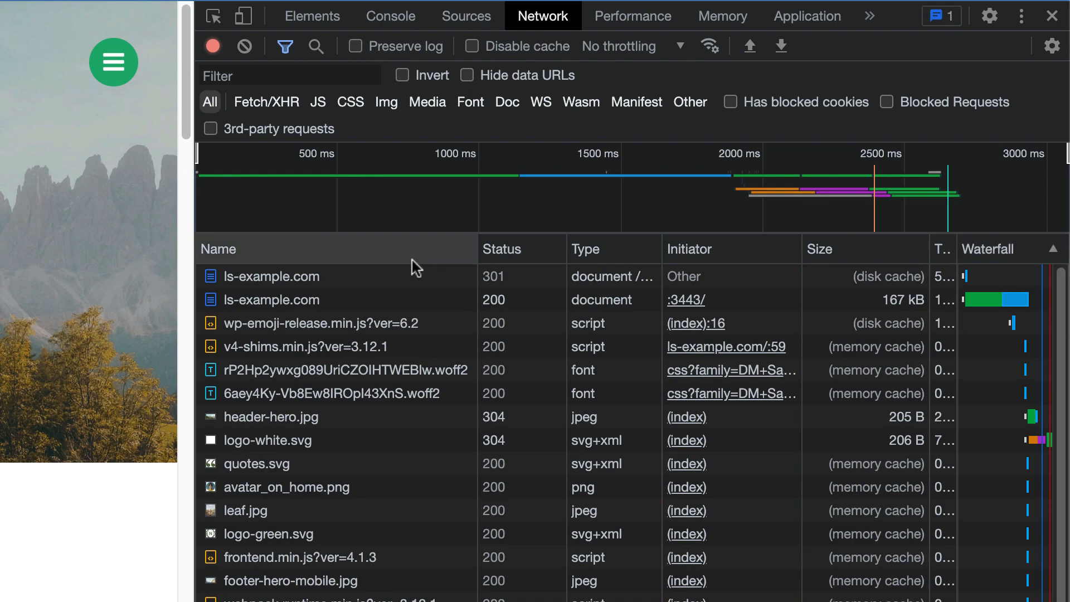
click(271, 276)
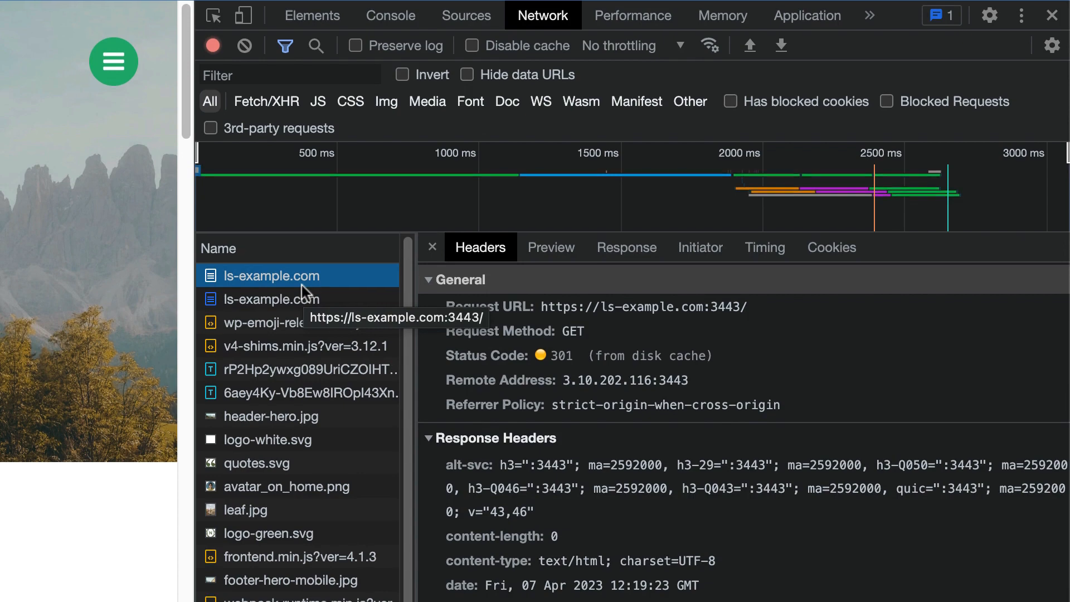
scroll(down, 3)
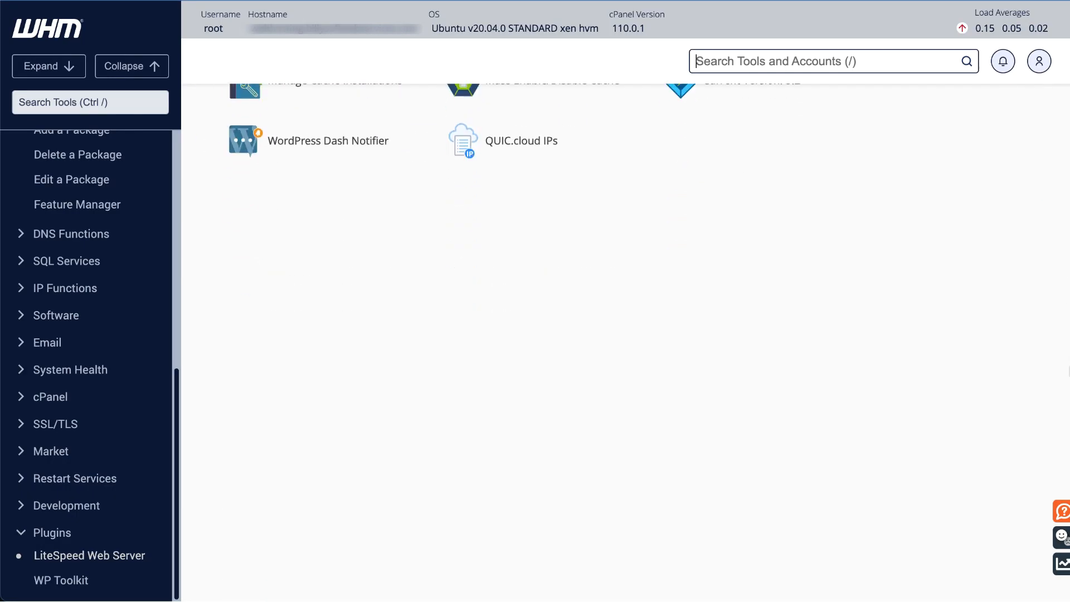
- Switch the main web server to Apache, confirming the stop of LiteSpeed and dismissing the startup log
scroll(down, 3)
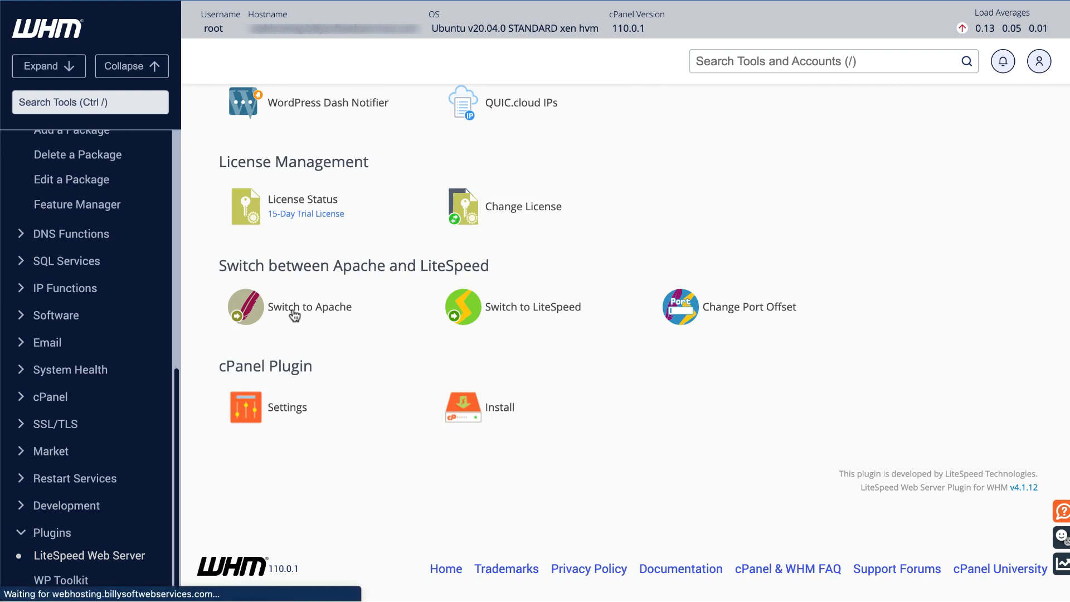
click(310, 307)
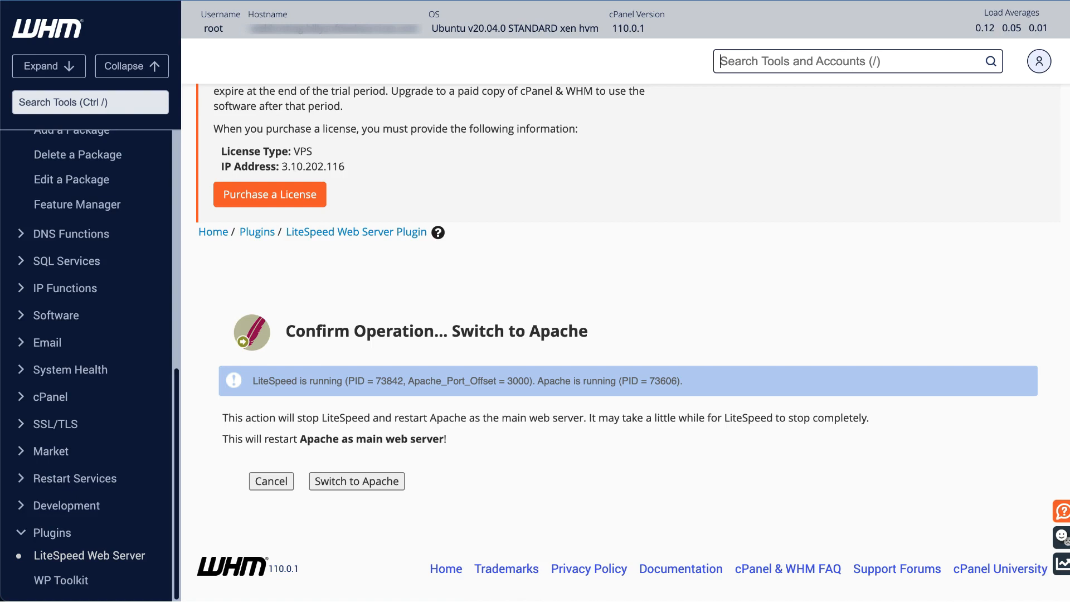
mouse_move(447, 469)
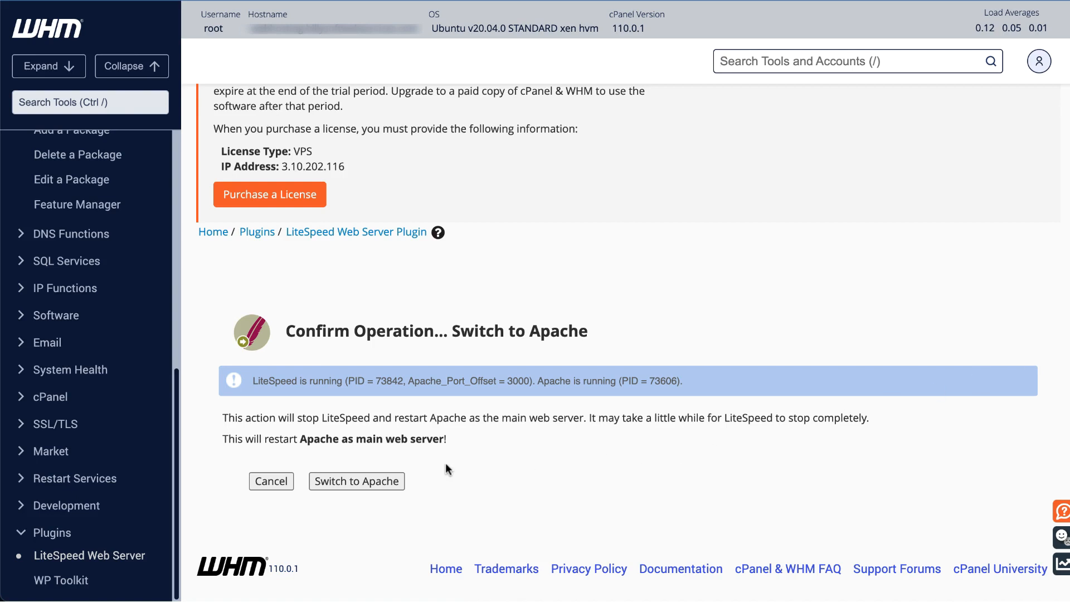
click(356, 481)
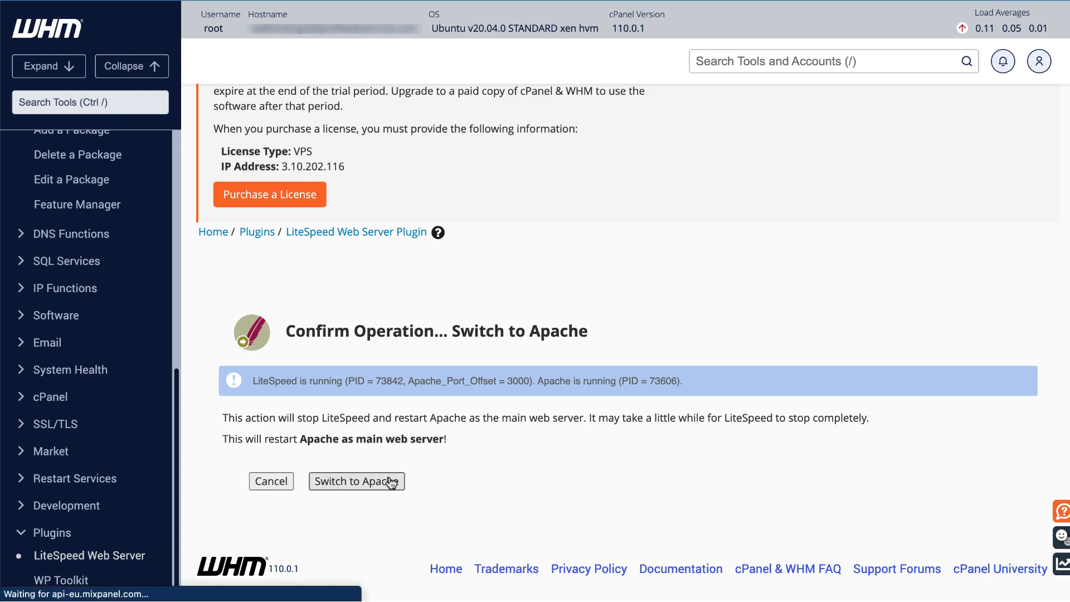
click(357, 481)
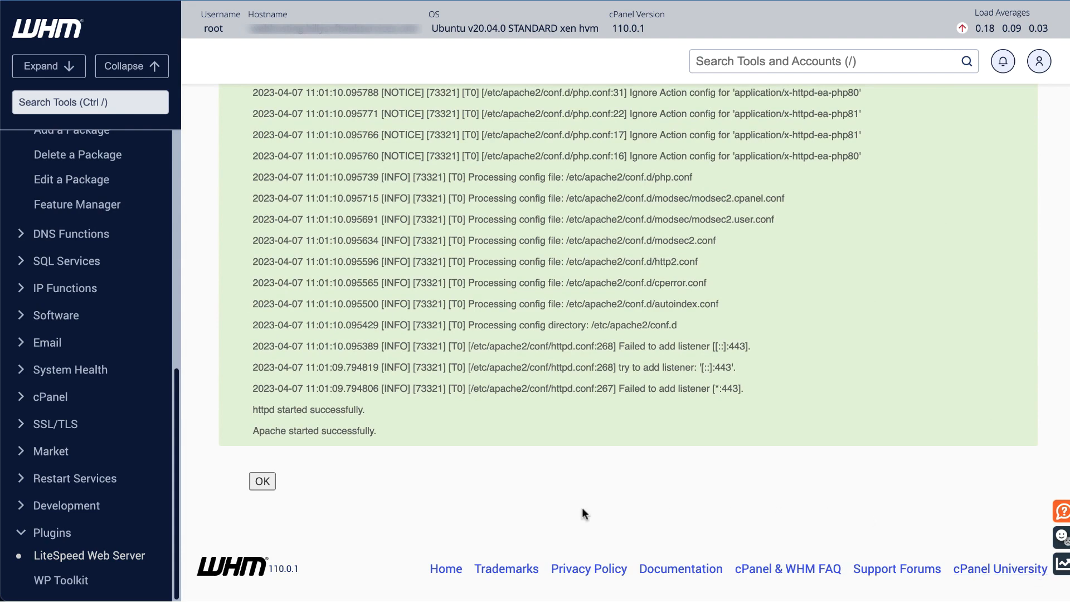
click(262, 480)
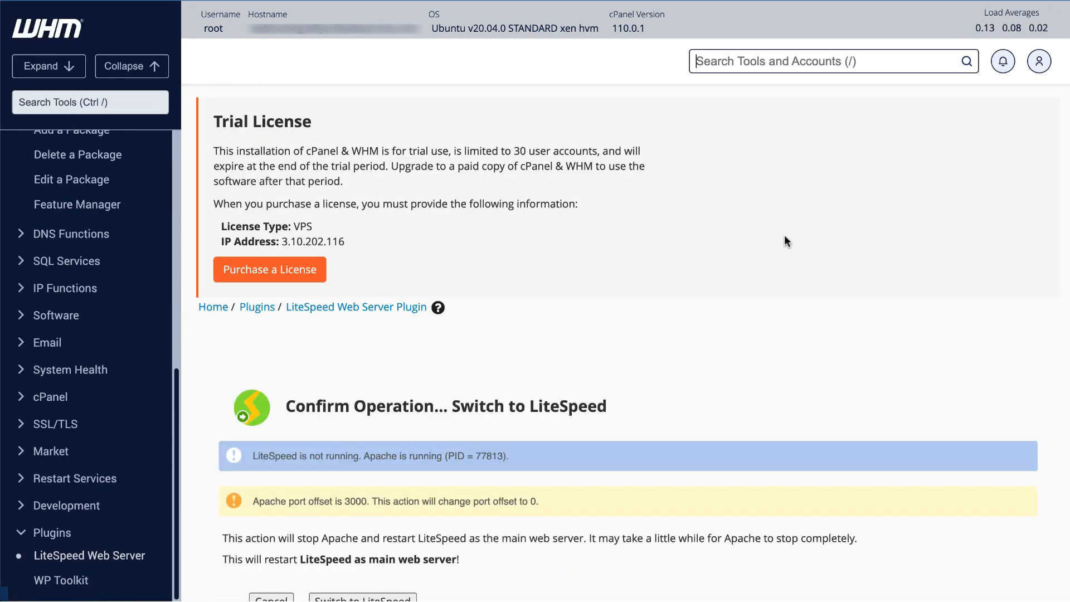
- Confirm switching back to LiteSpeed as main web server and dismiss the success report
scroll(down, 3)
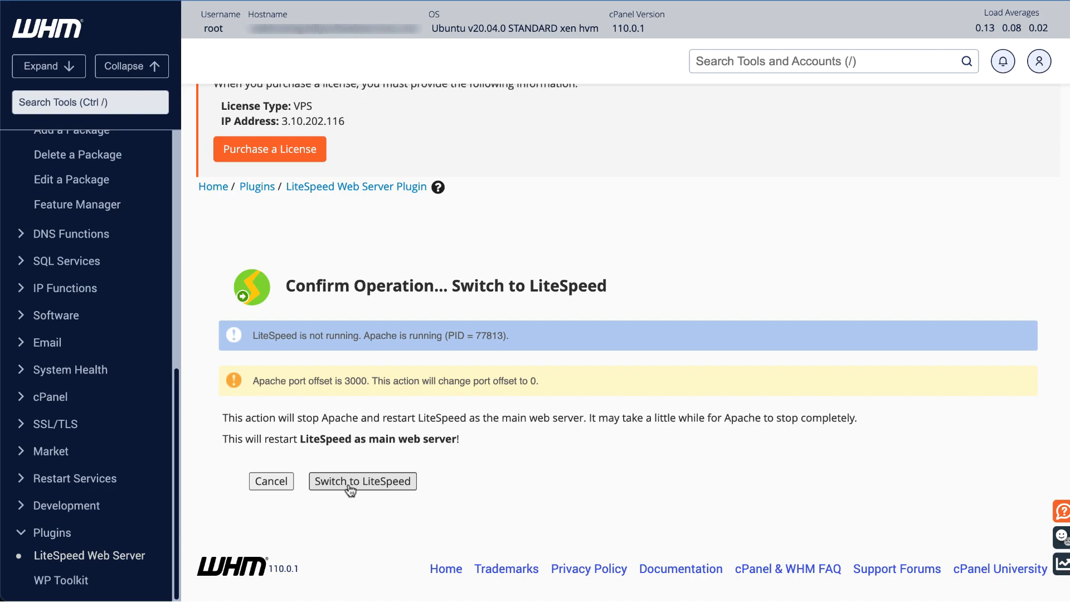
click(362, 481)
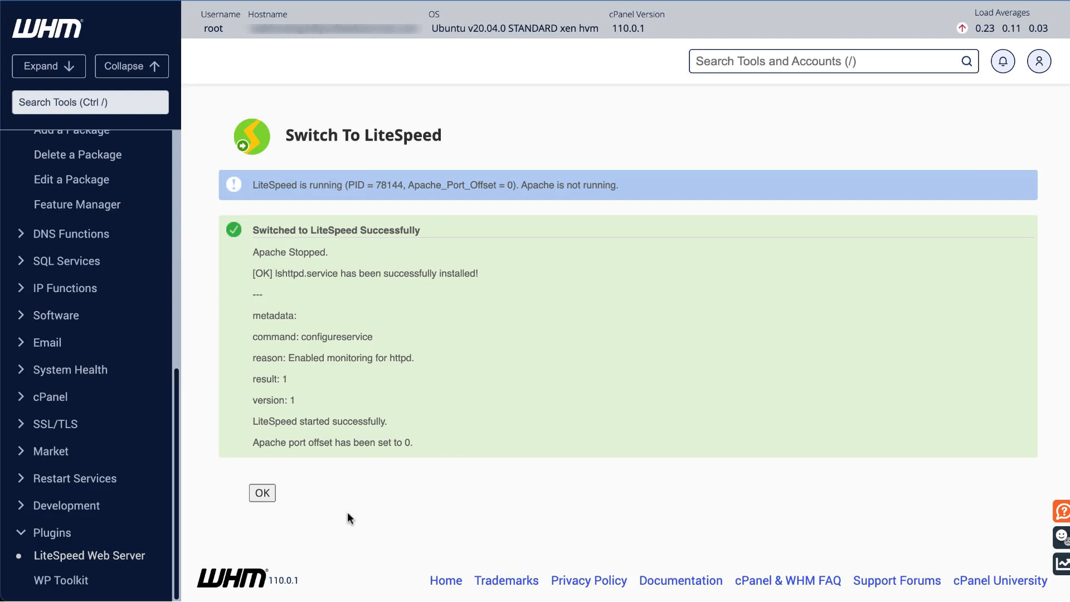
click(261, 493)
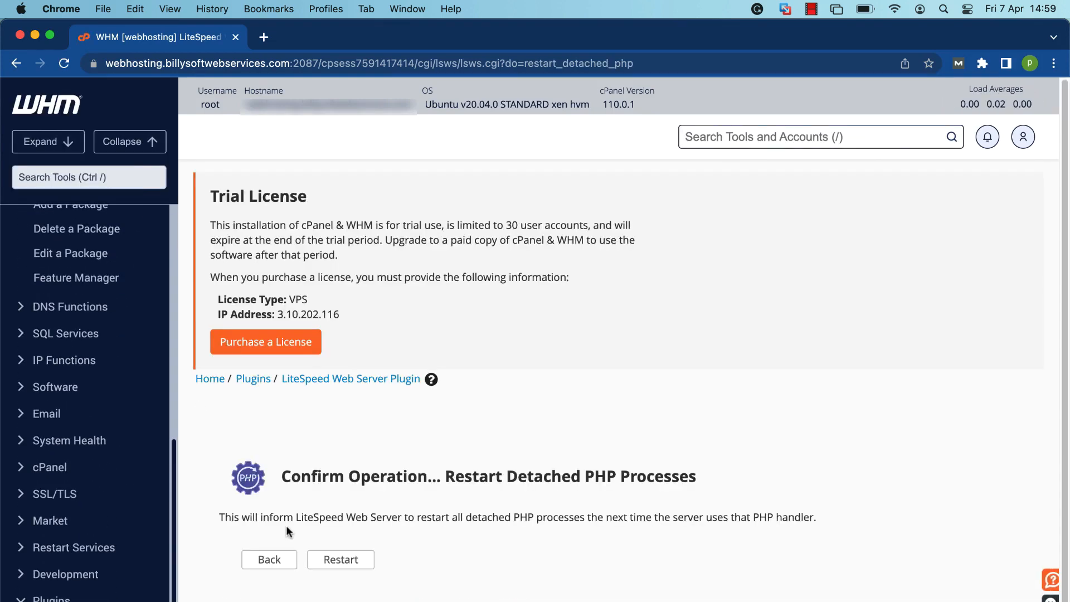
- Restart all detached PHP processes and acknowledge the LSWS notification
click(340, 558)
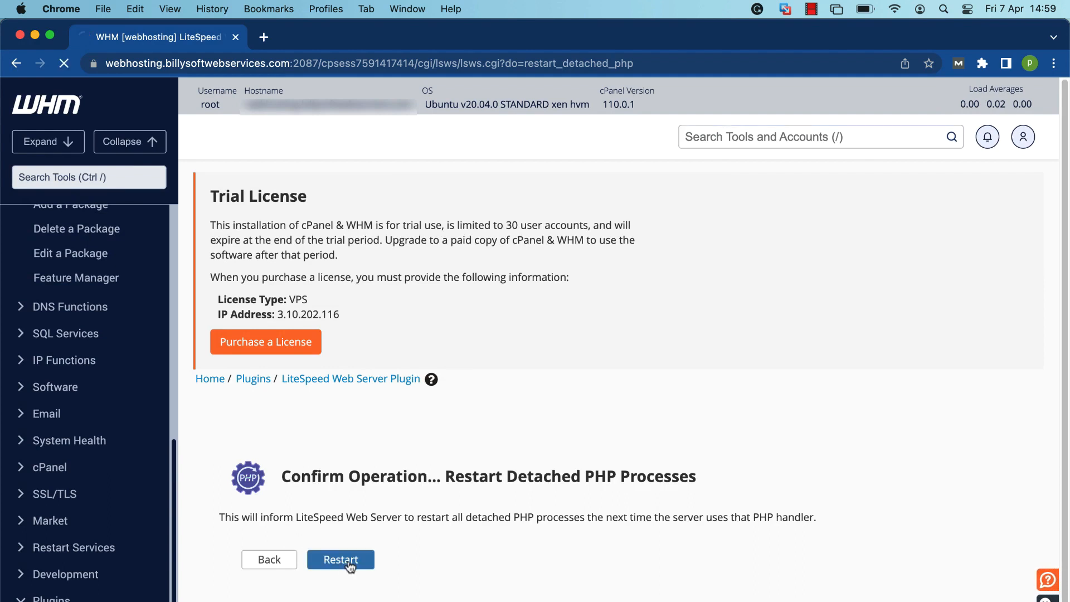
click(341, 558)
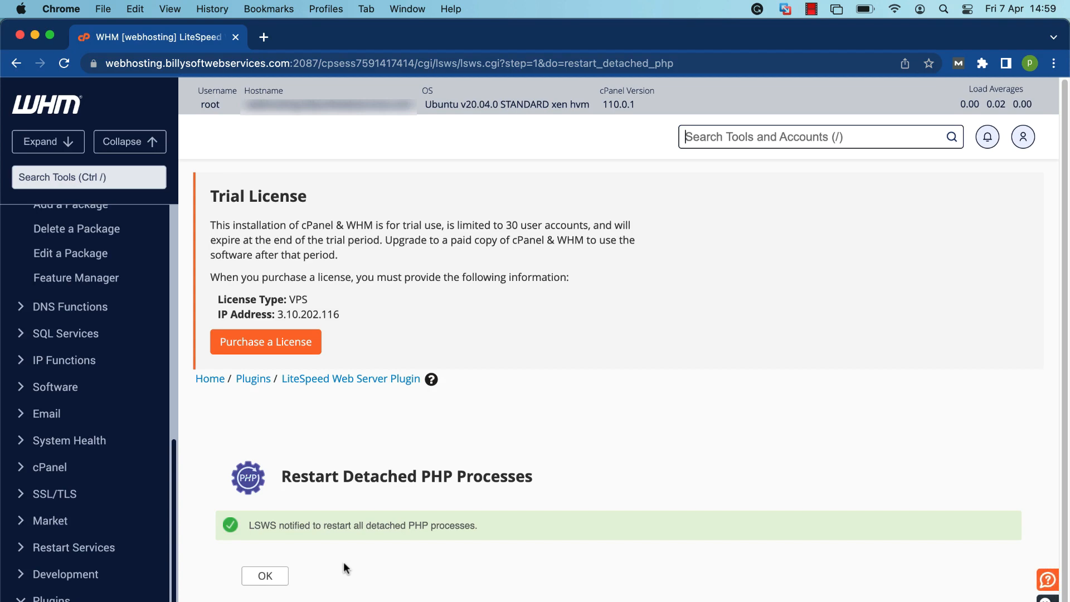
click(265, 575)
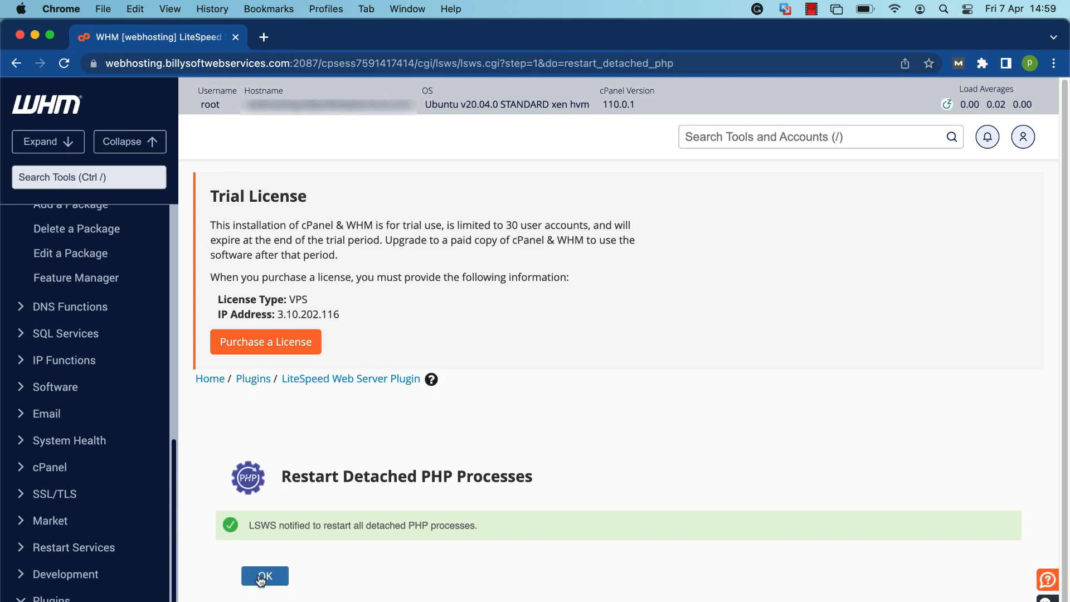
- Go to LiteSpeed Configuration and view the Cache Root Setup server and virtual host paths
click(264, 574)
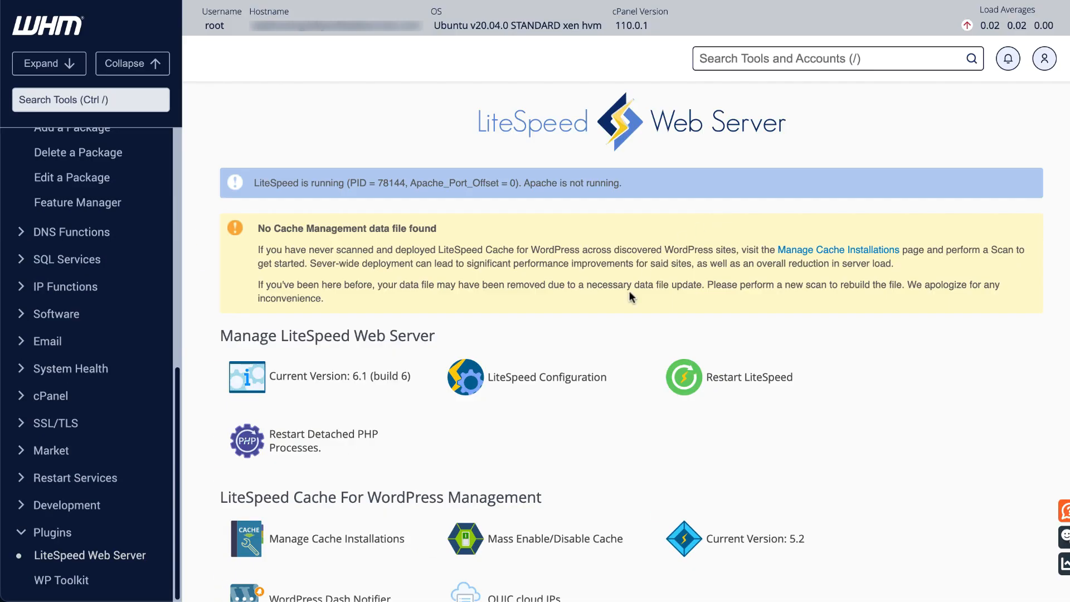
mouse_move(541, 387)
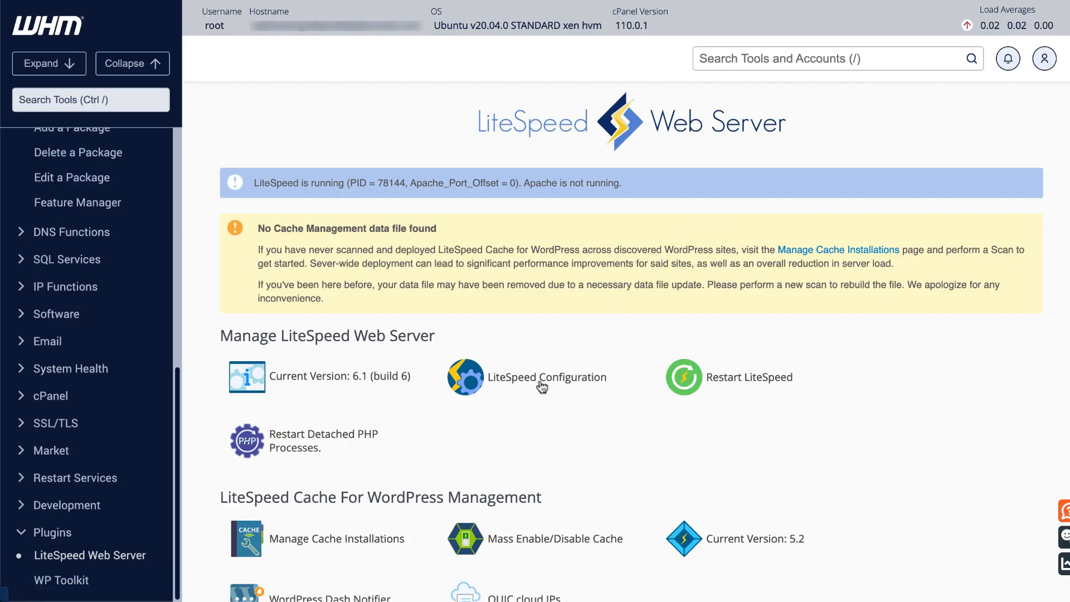
click(545, 376)
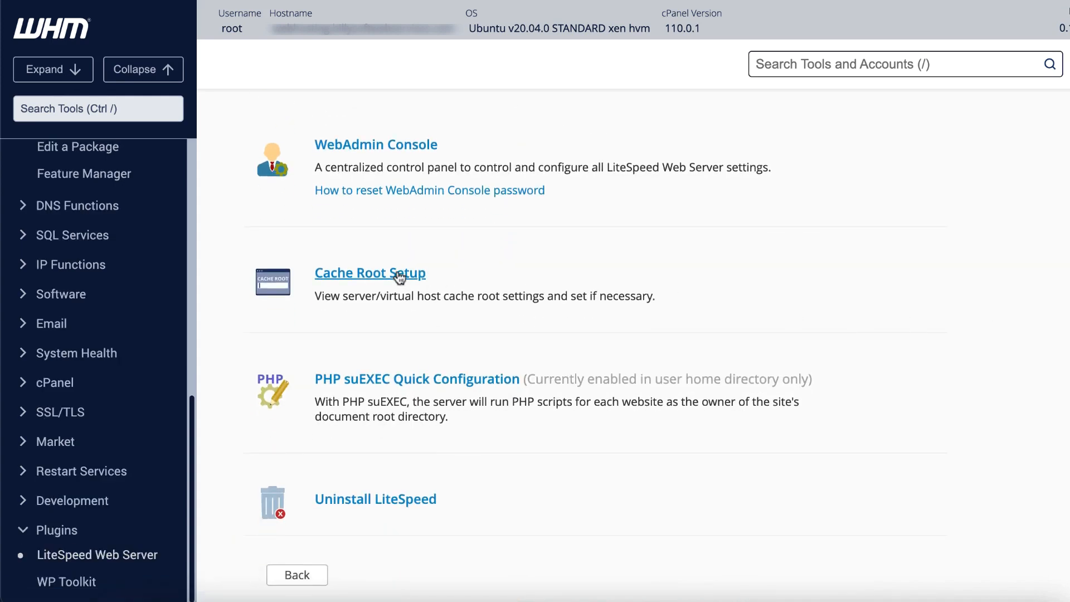
click(370, 272)
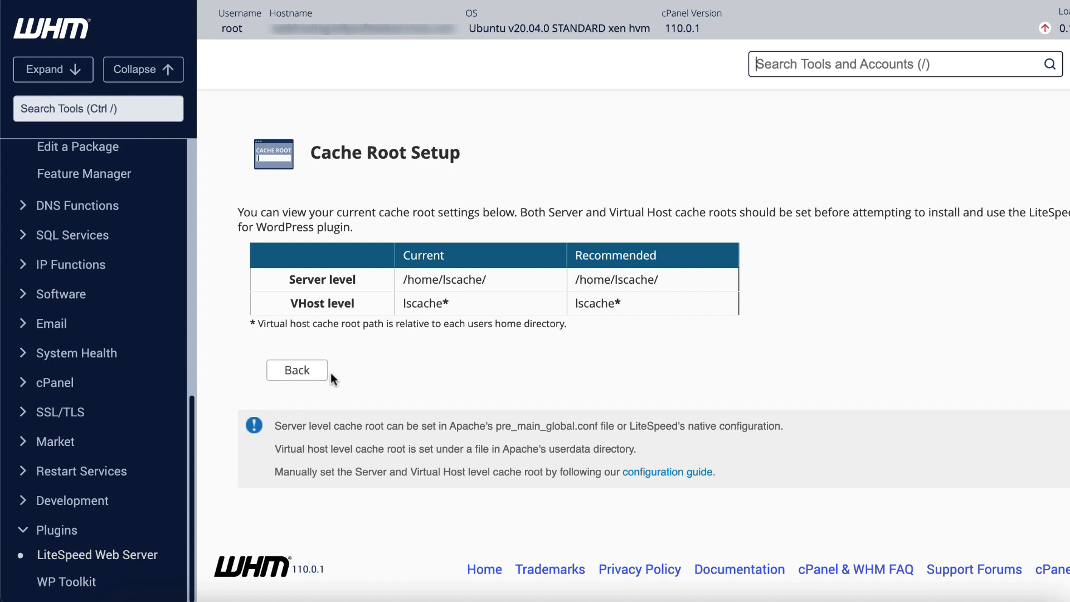
- From Manage Cache Installations, scan the filesystem for WordPress installations and confirm
click(297, 370)
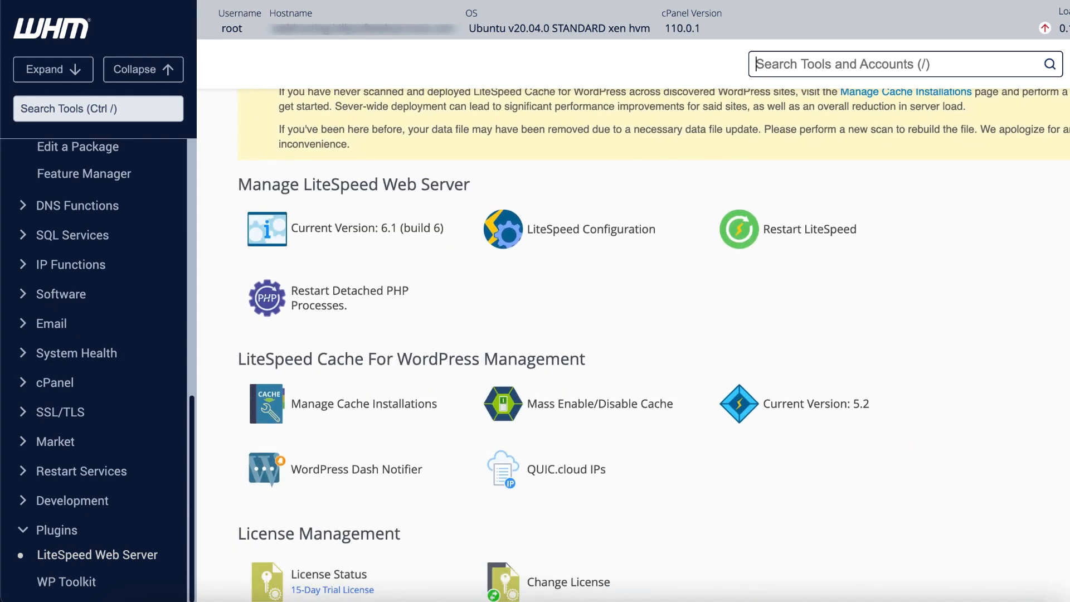
click(363, 396)
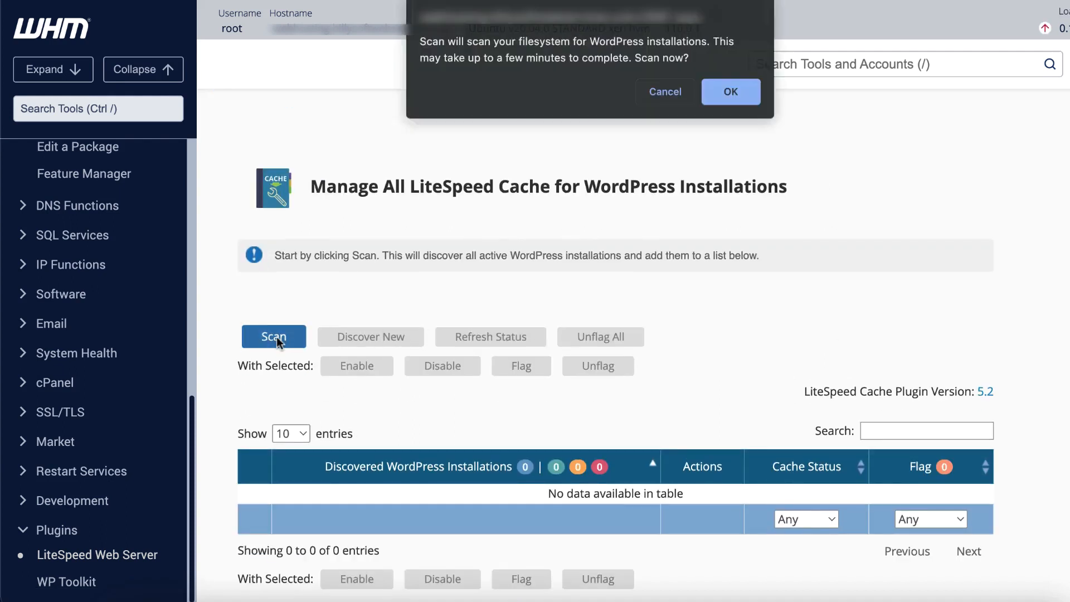
click(728, 92)
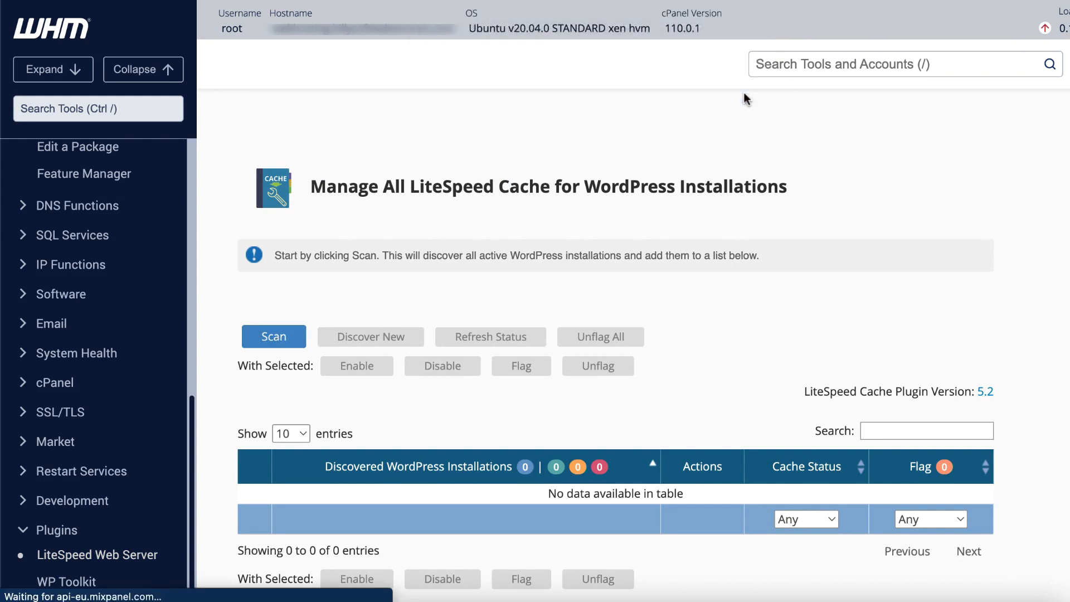
click(273, 337)
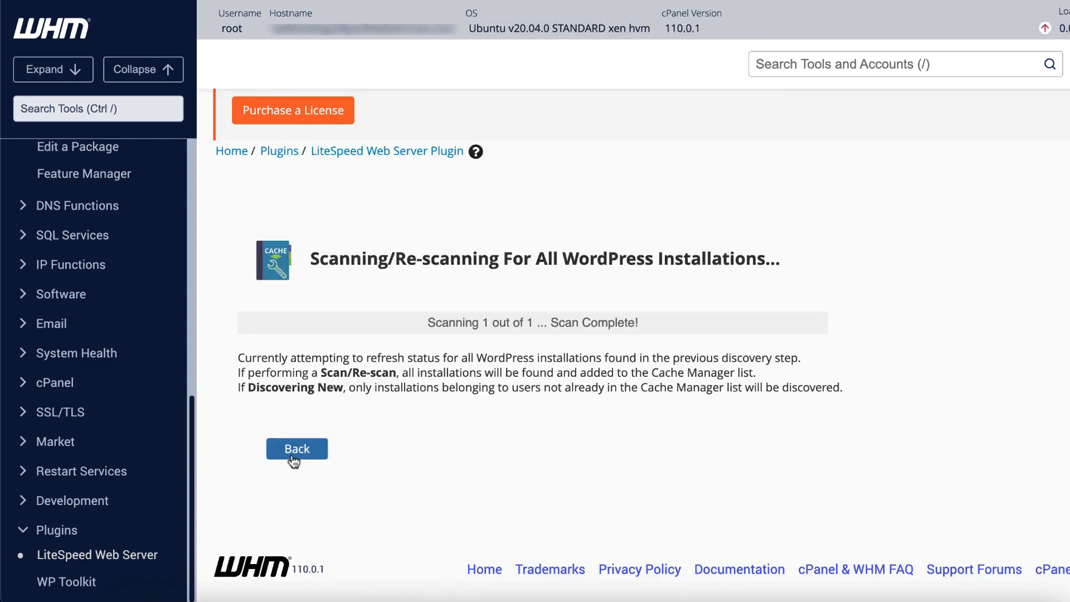
- Flag then unflag ls-example.com in the installations list and refresh its cache state
click(297, 448)
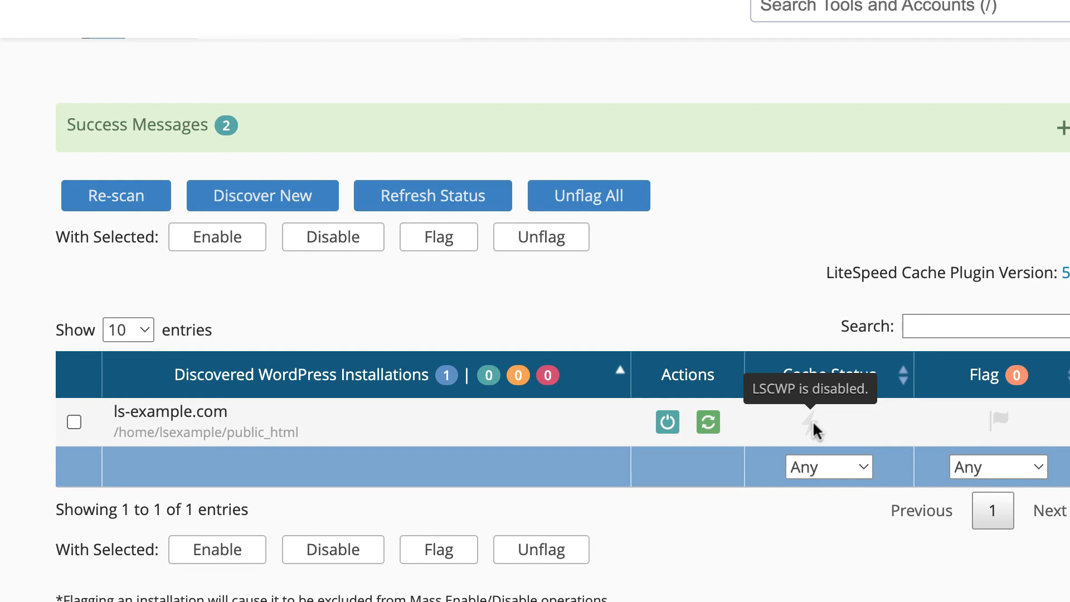
click(996, 421)
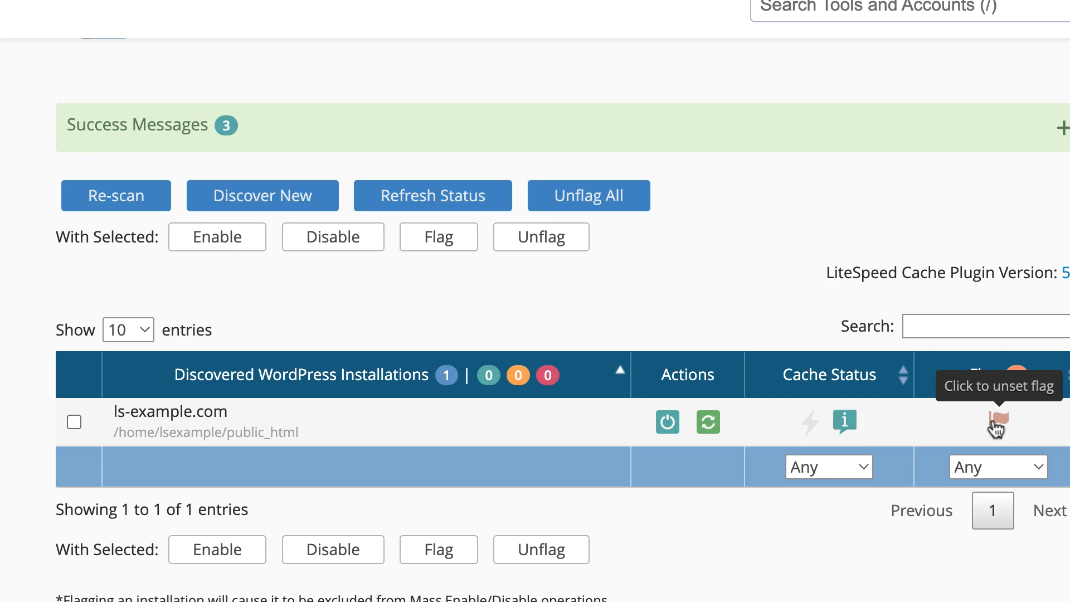
click(996, 421)
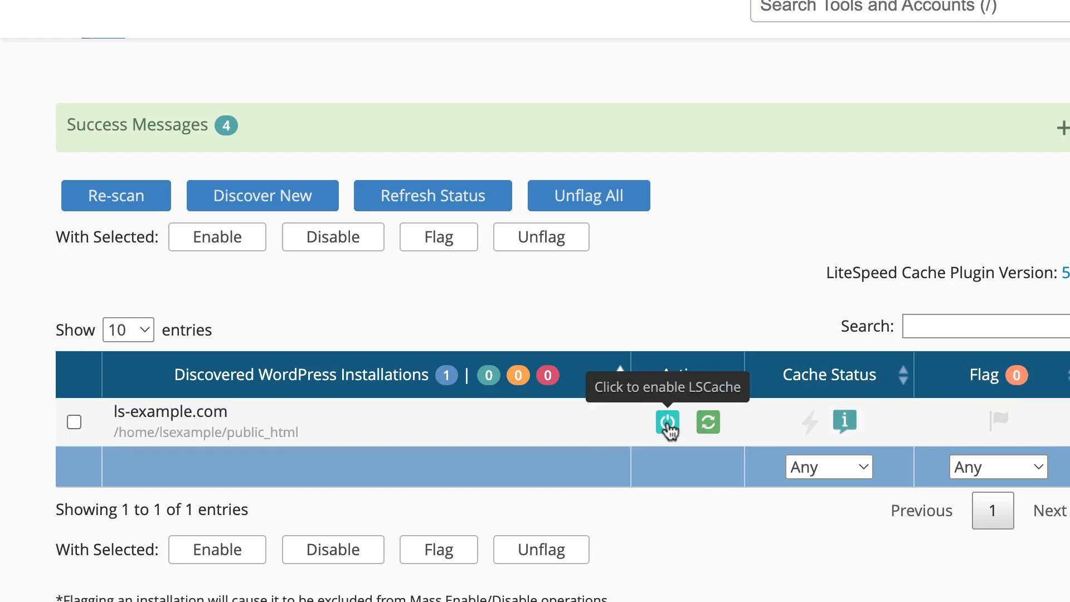
click(667, 421)
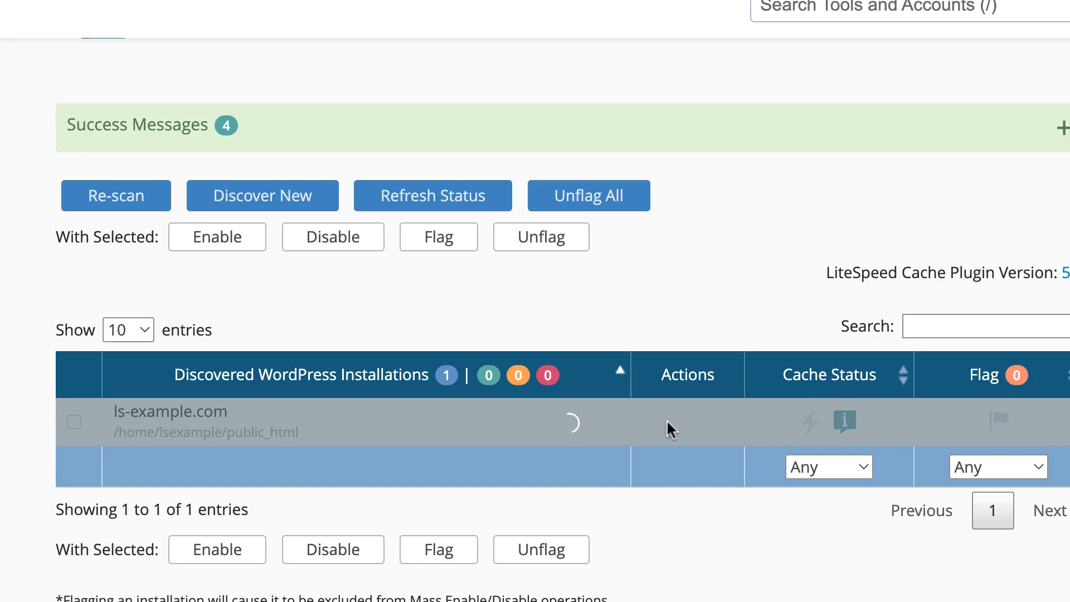
click(666, 422)
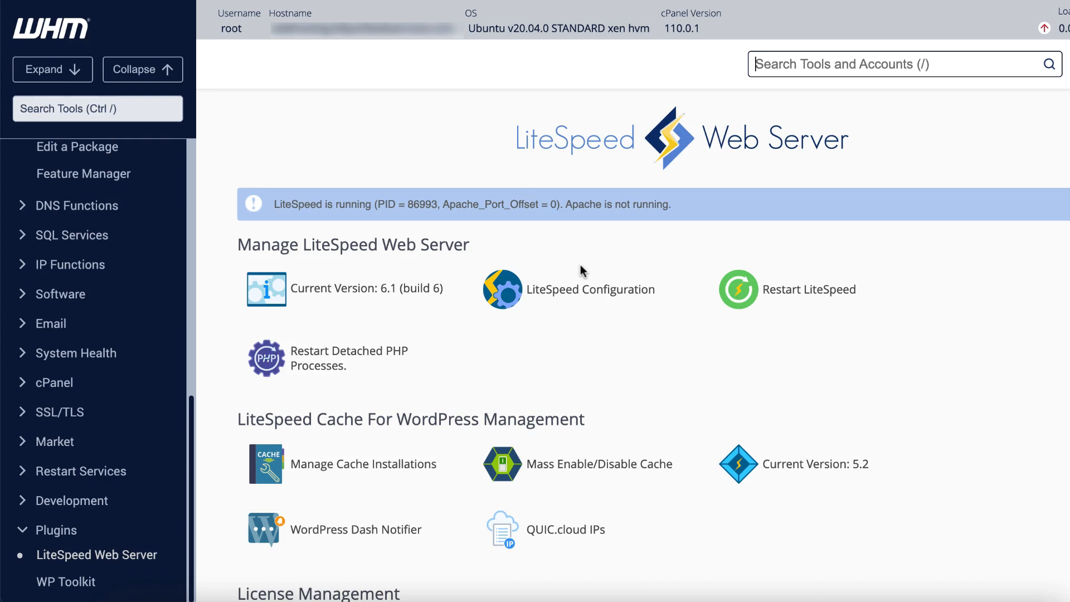
mouse_move(579, 469)
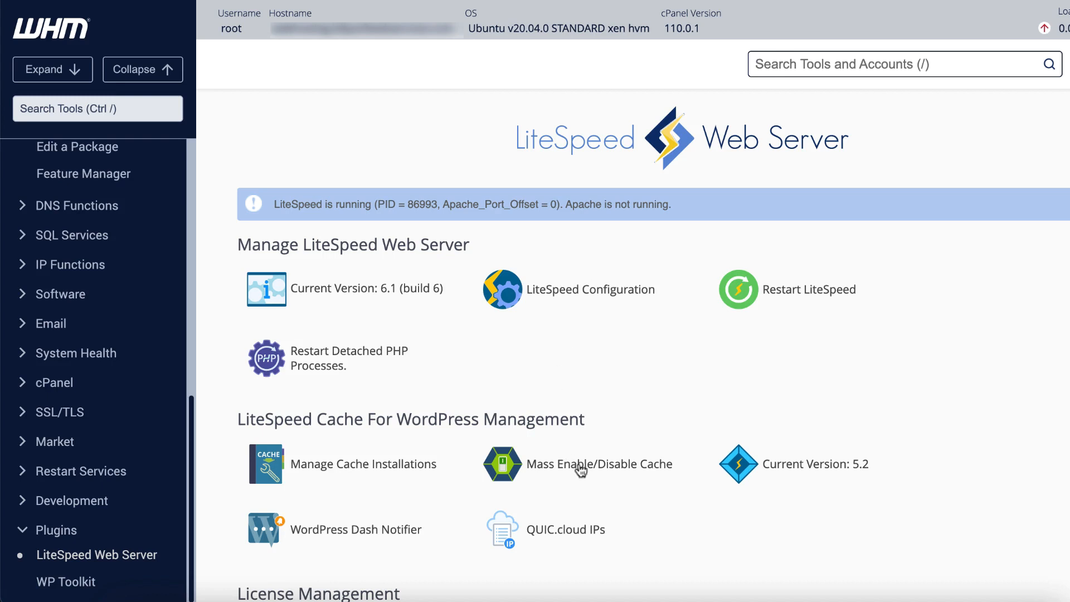
- Run Mass Enable LiteSpeed Cache on all unflagged installations, finishing 1 of 1
click(599, 464)
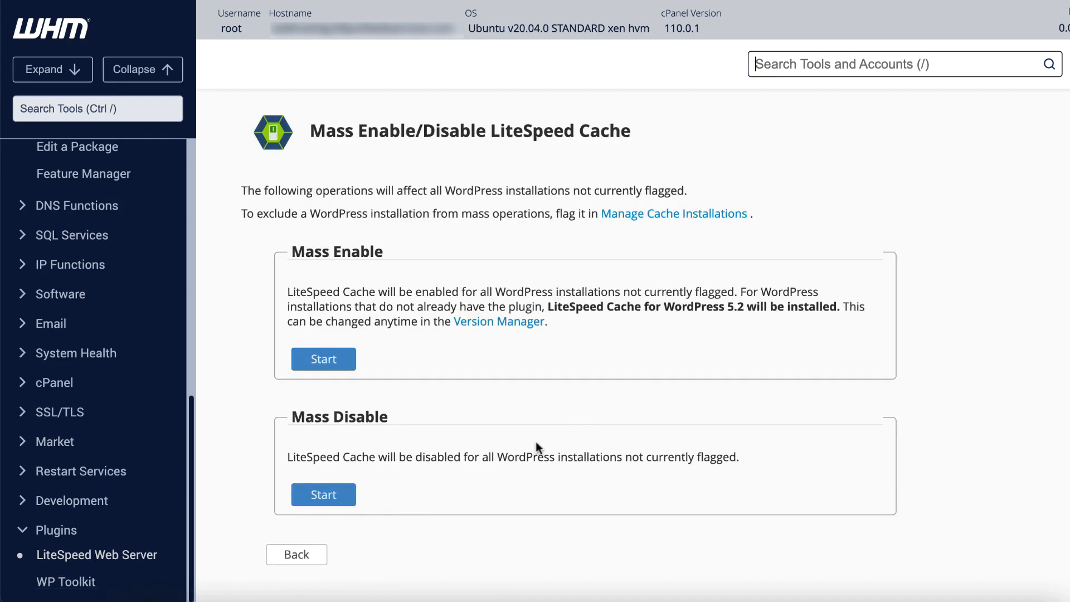
click(323, 359)
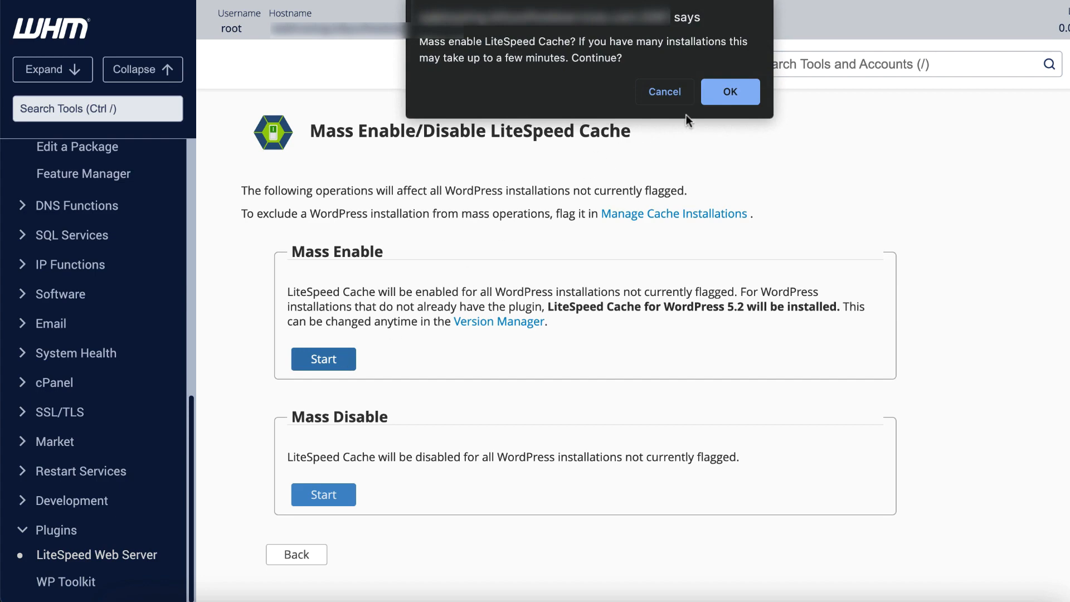
click(728, 92)
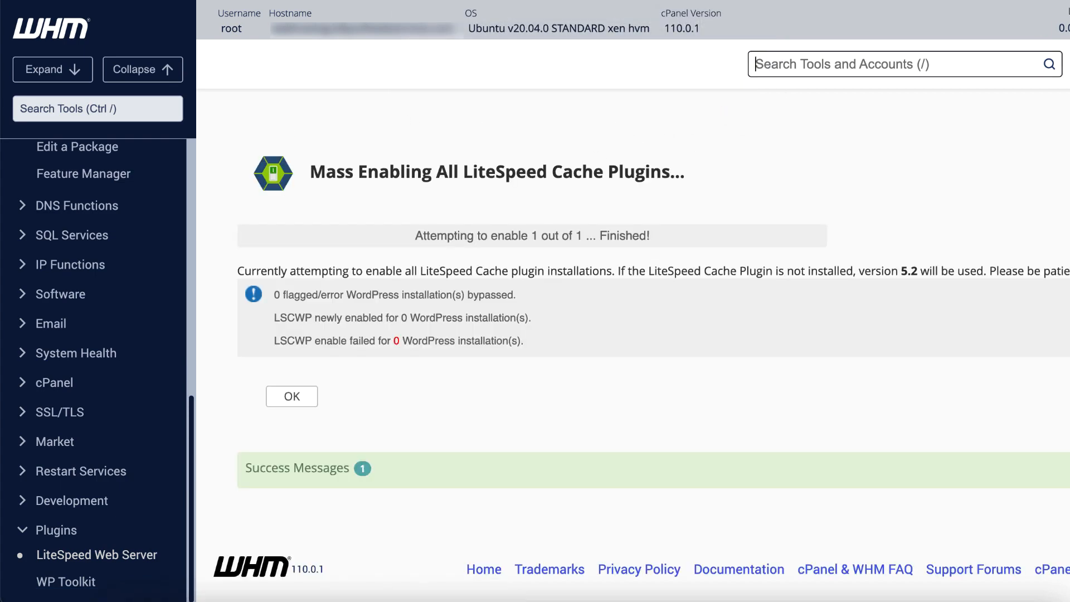
click(291, 395)
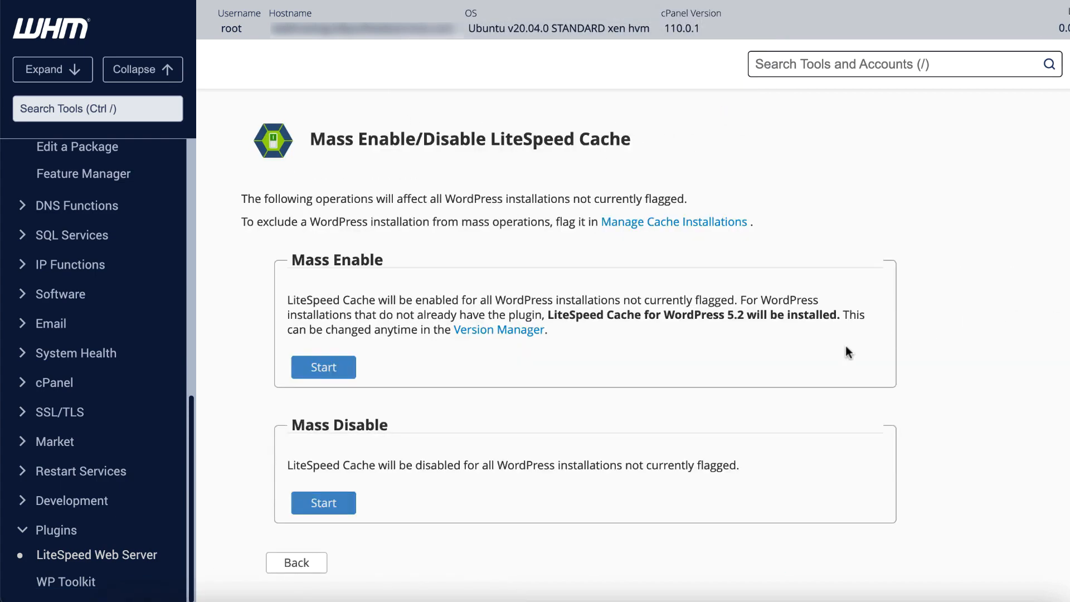
- Start Mass Disable but cancel it at the confirmation prompt
click(323, 503)
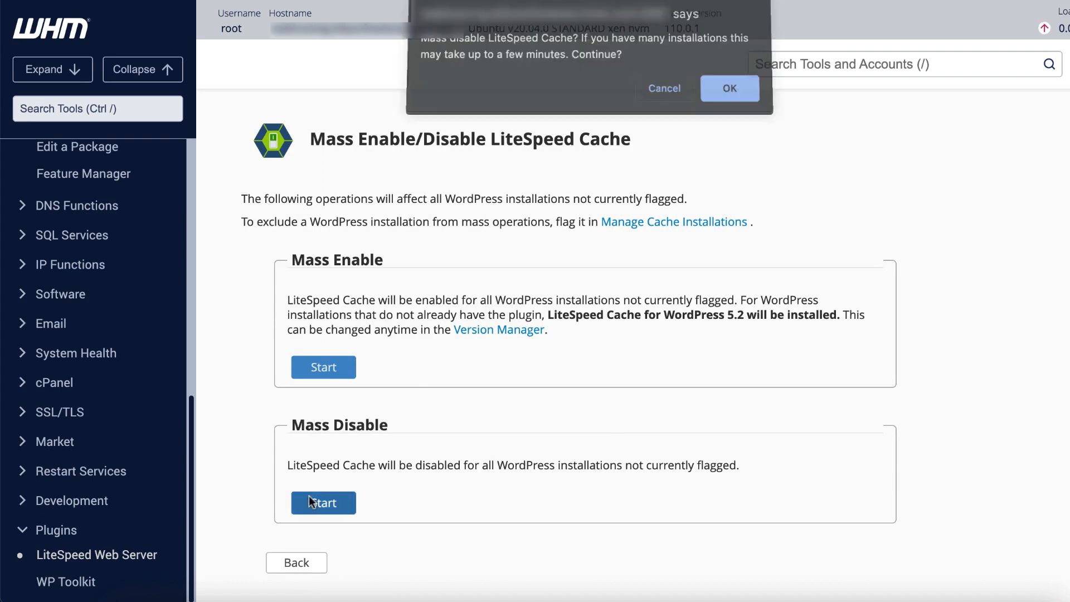
click(728, 88)
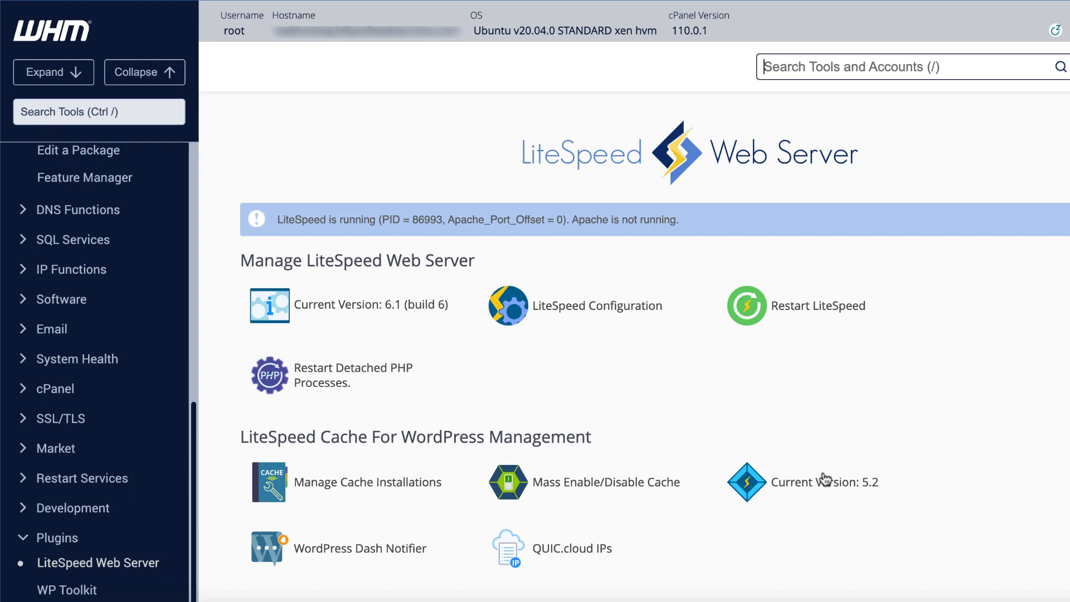
- Switch the active LiteSpeed Cache plugin version from 5.2 to 4.6 in the Version Manager
click(833, 481)
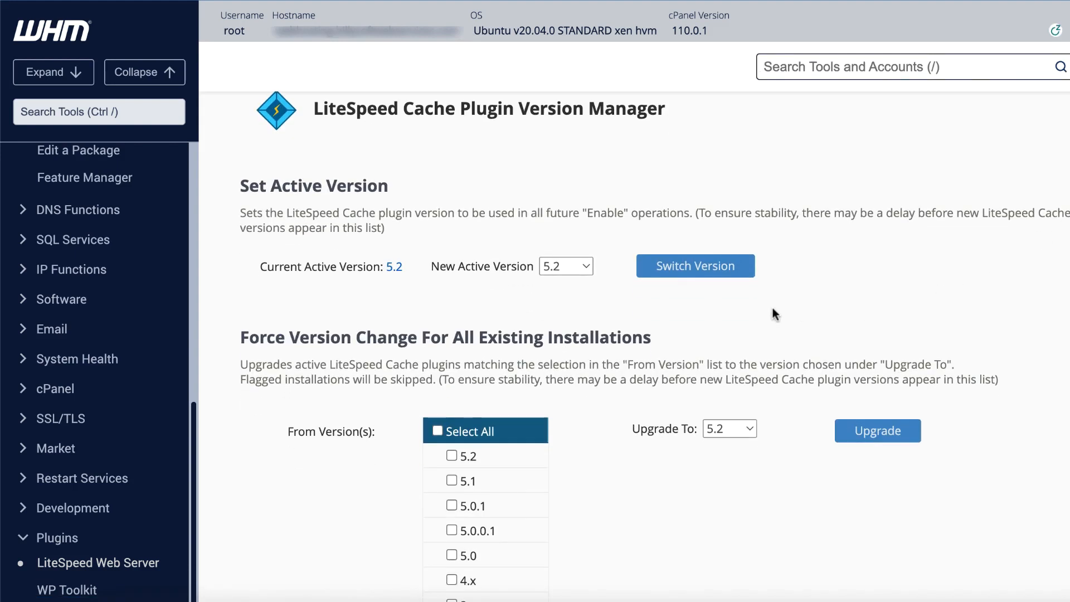
click(565, 265)
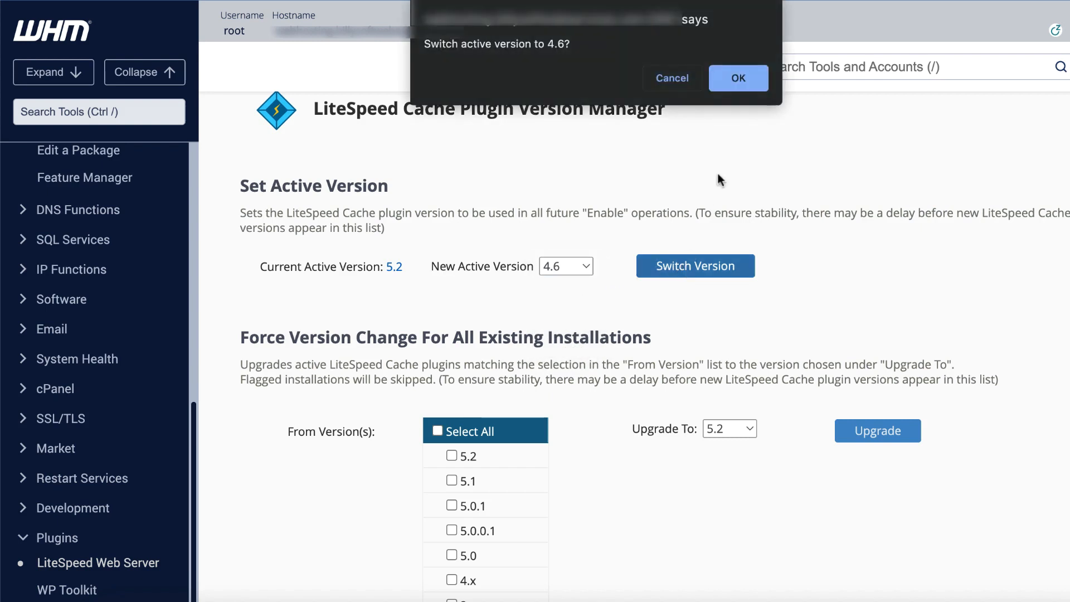
click(737, 78)
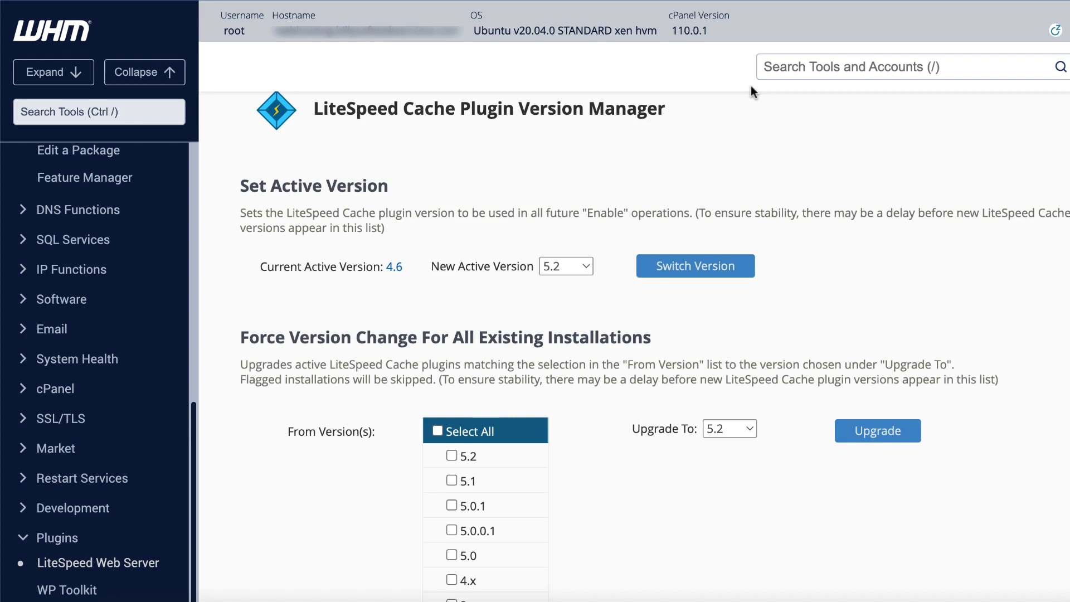
scroll(down, 3)
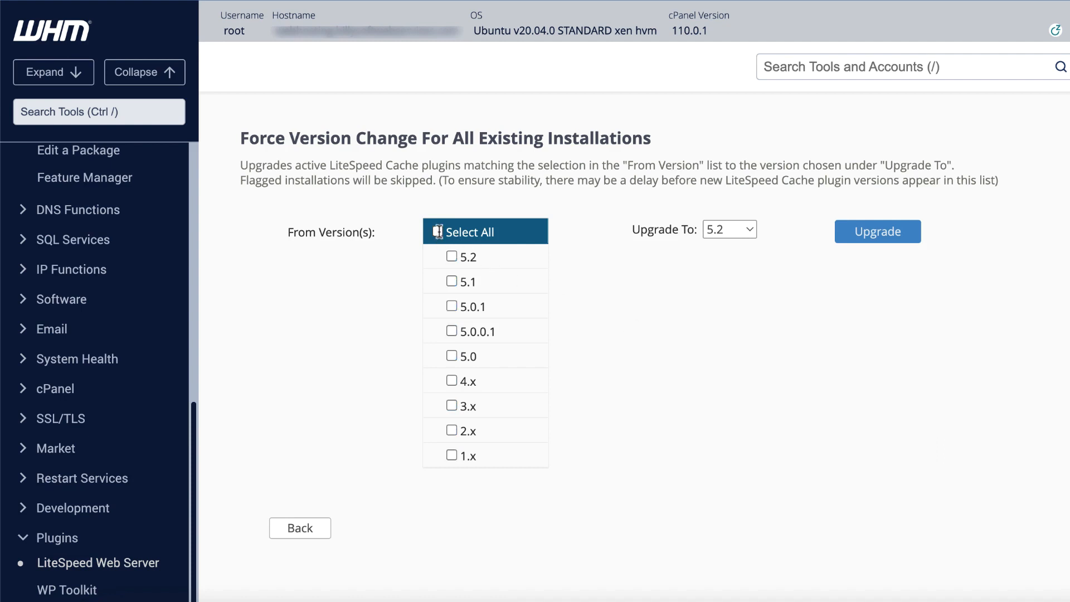
- Force-upgrade all cache installations on 4.x to version 5.2
click(451, 380)
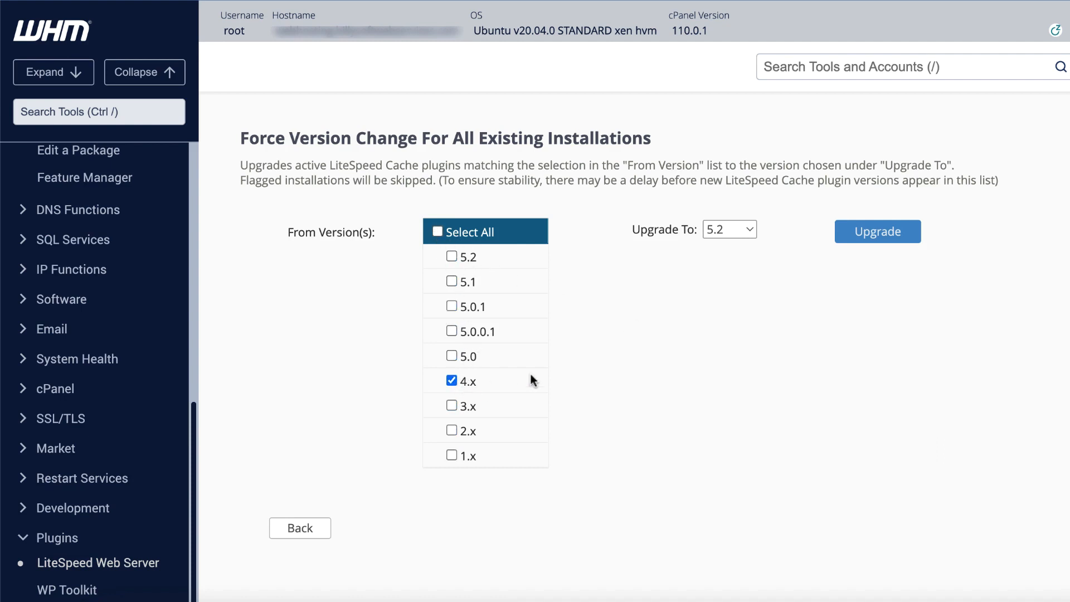
click(727, 228)
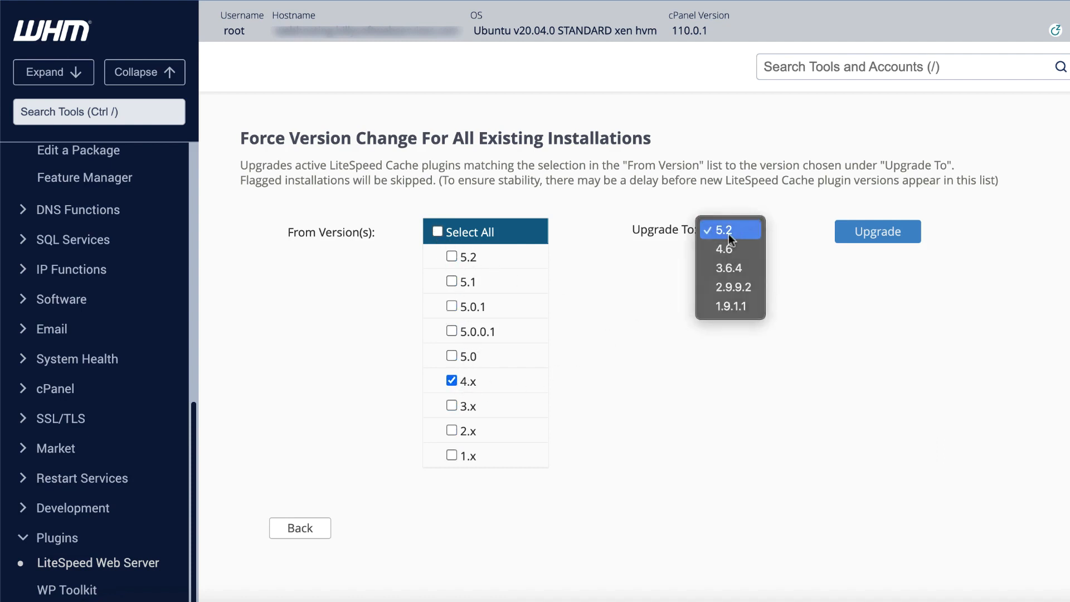
click(877, 231)
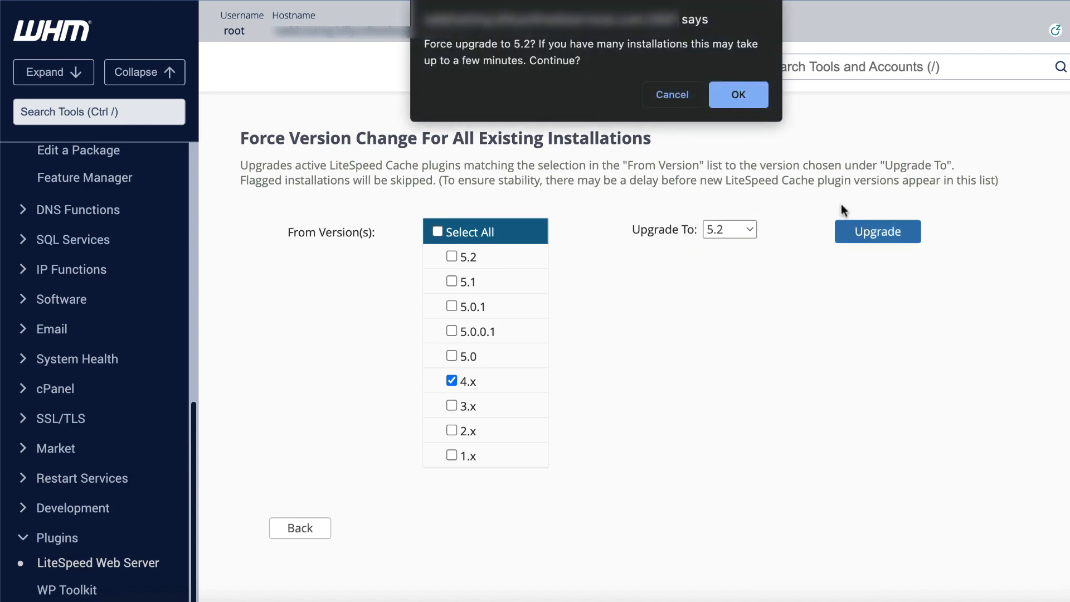
click(738, 93)
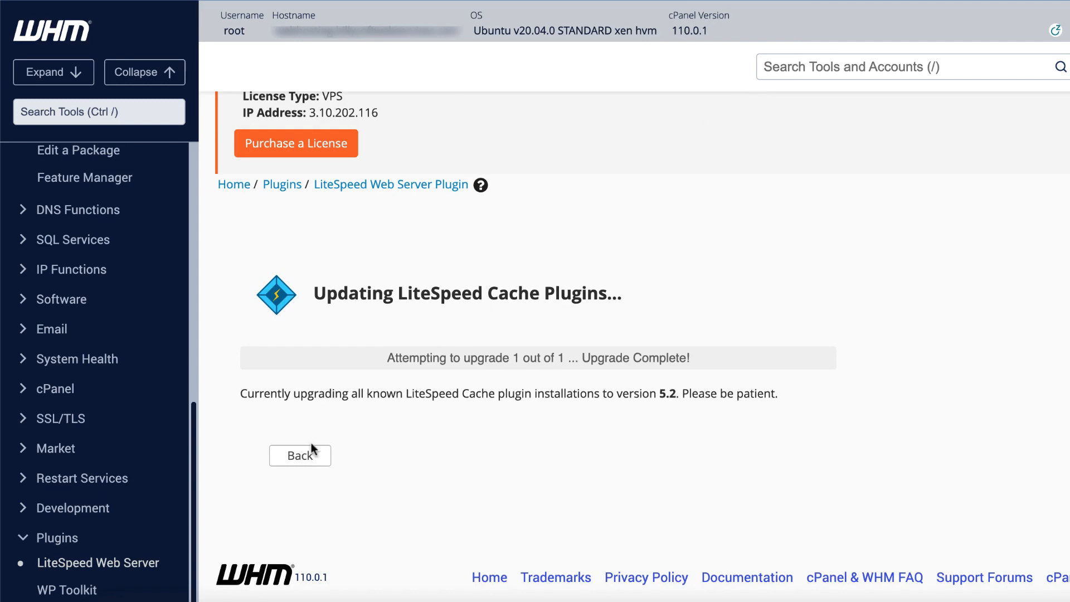
- Return from the upgrade results to the Version Manager and plugin overview
click(300, 455)
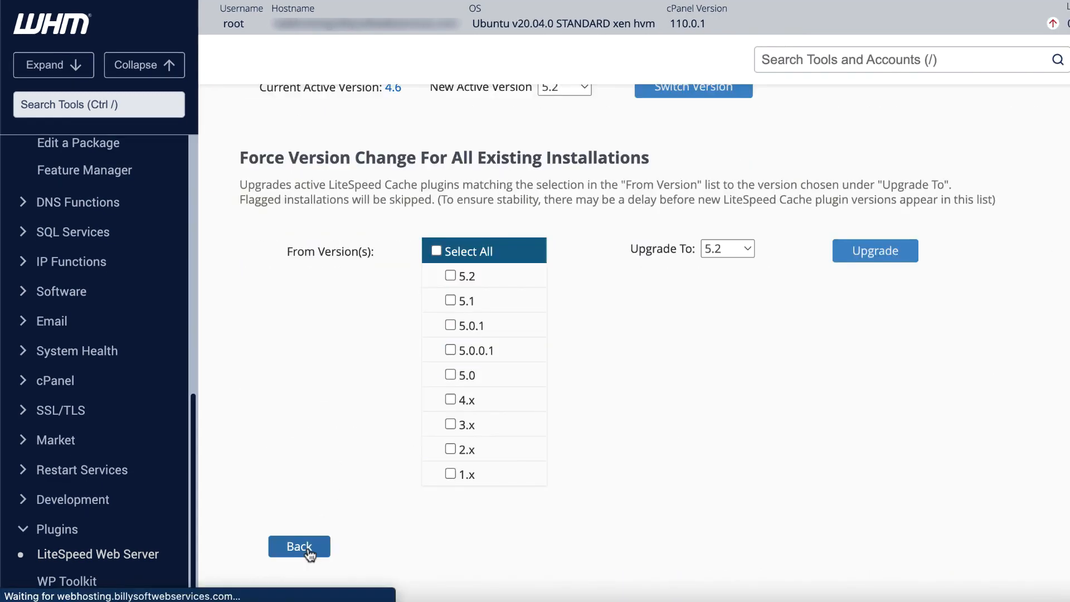
click(299, 546)
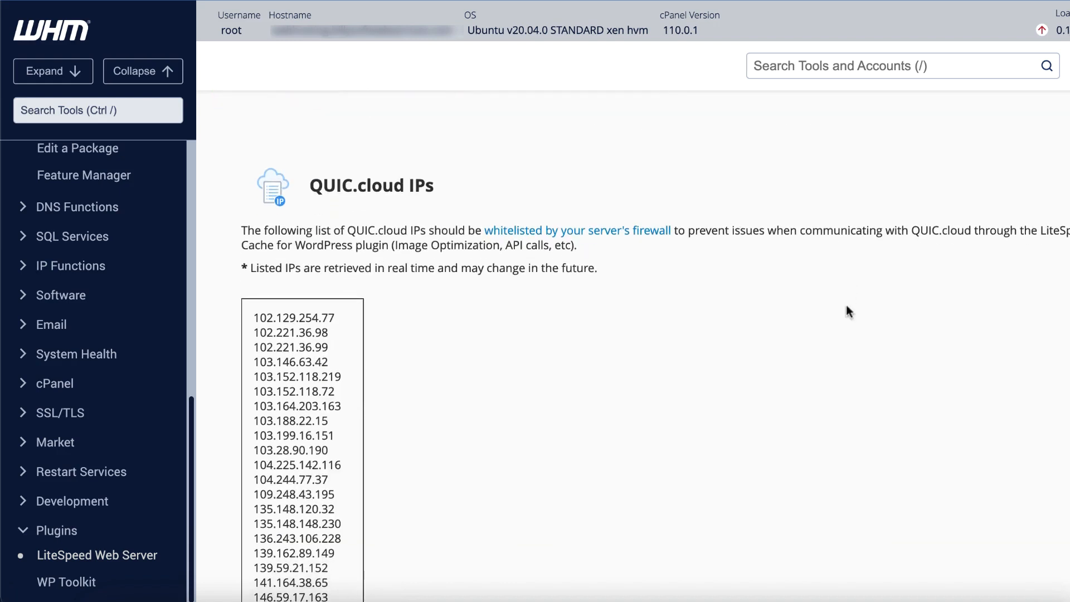
- Scroll the QUIC.cloud IPs list to its end and return to the plugin overview
scroll(down, 3)
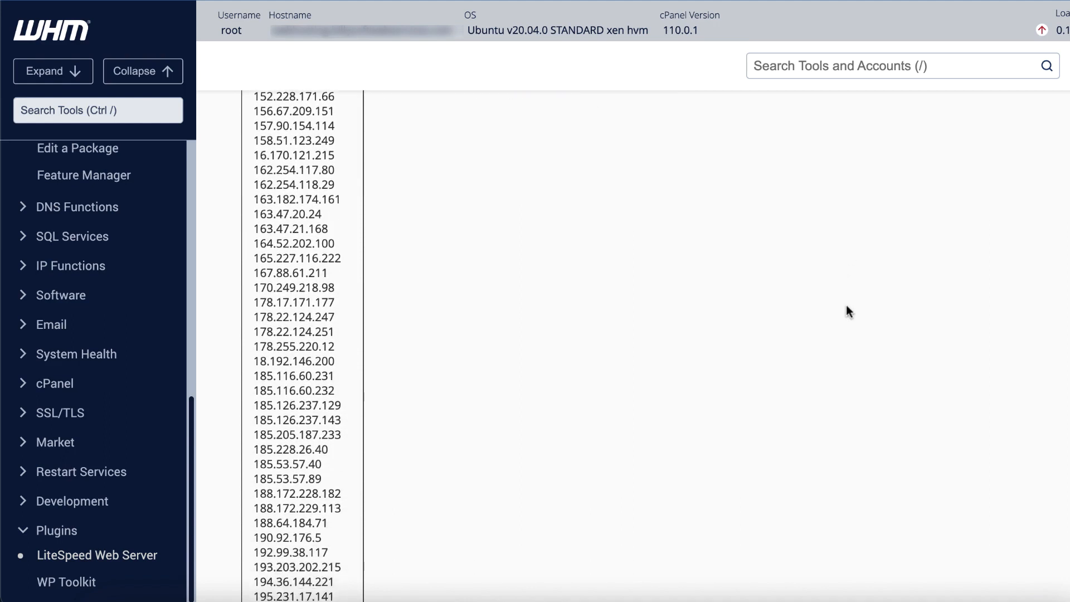
scroll(down, 3)
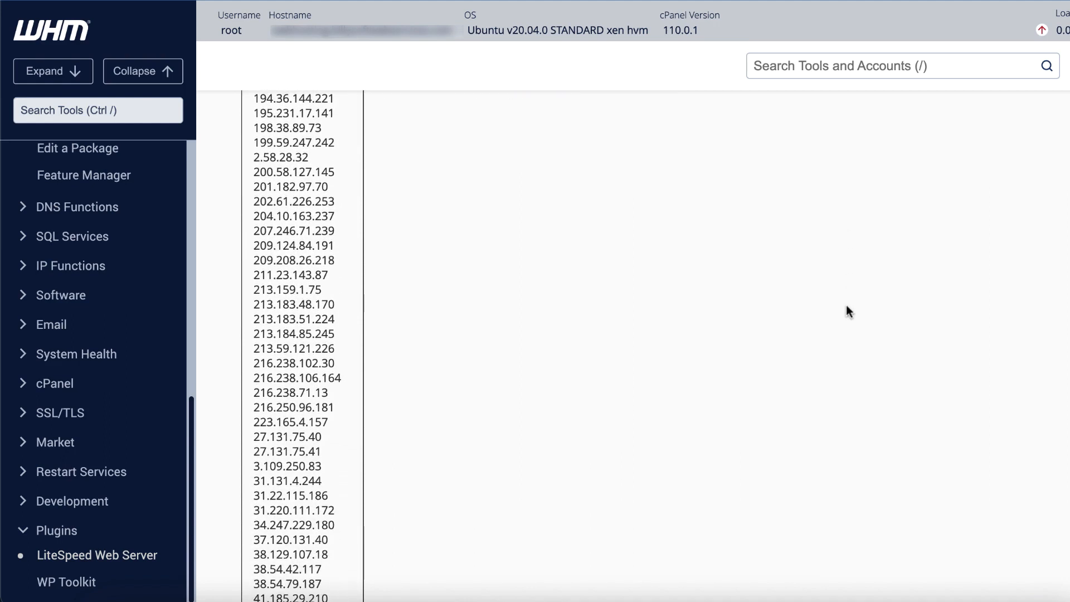
scroll(down, 3)
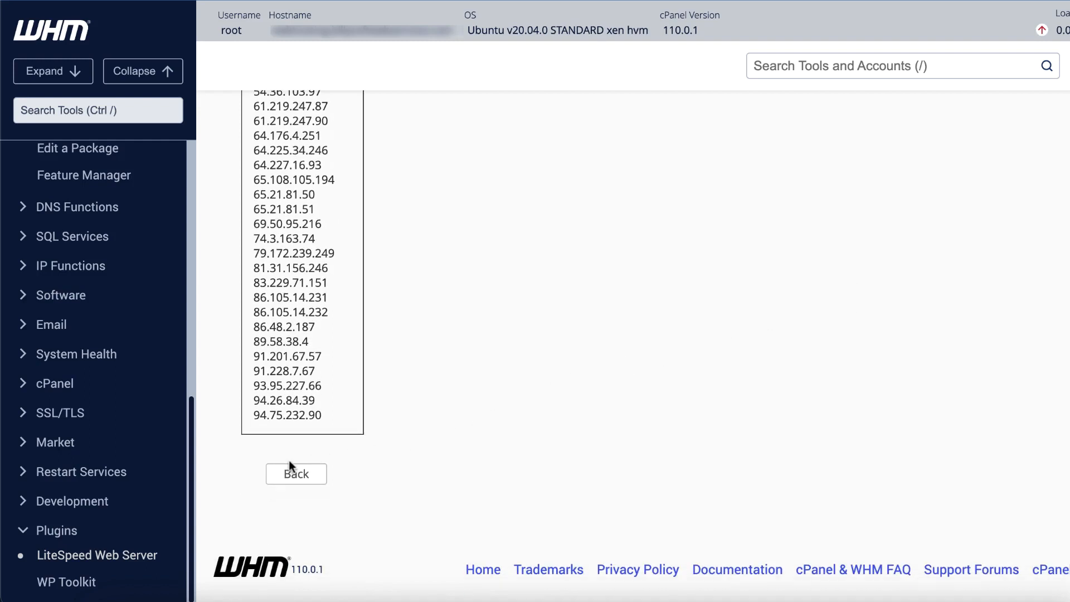
click(297, 473)
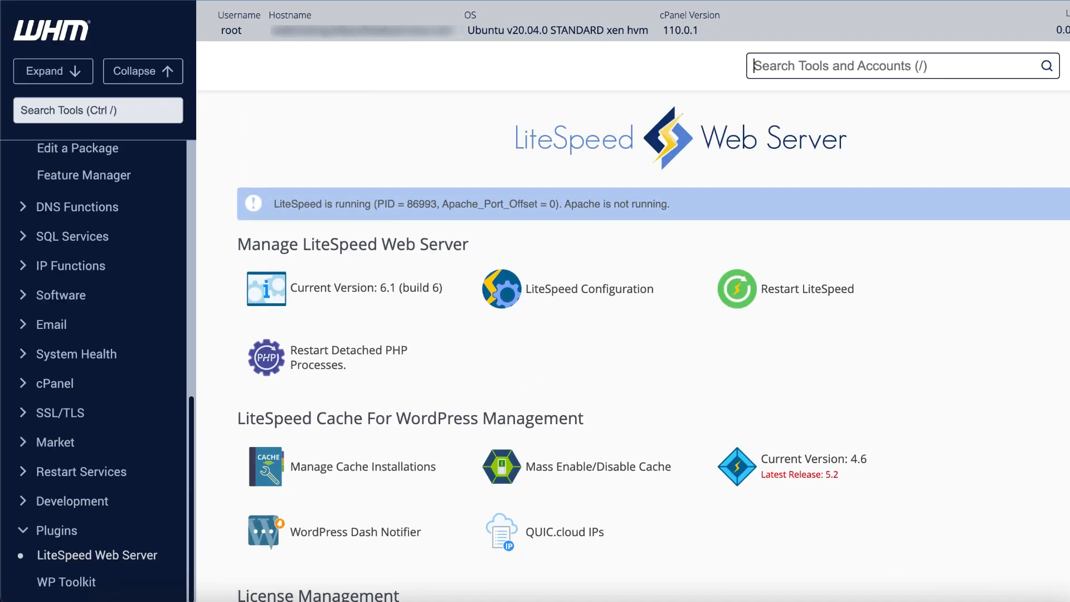